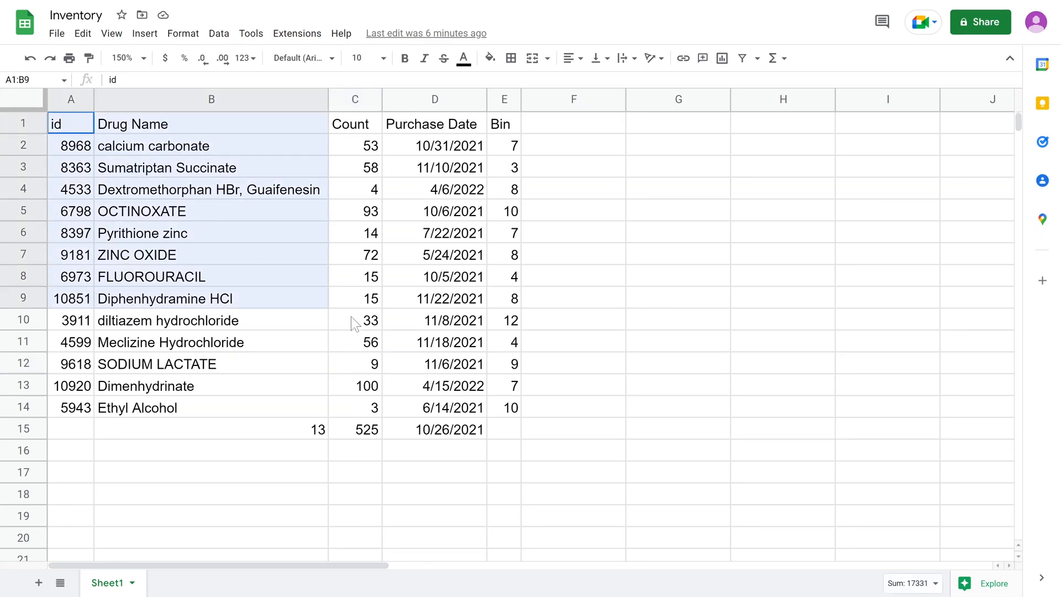
- Select the full inventory table A1:E15 and open the Format menu
{"action": "left_click_drag", "start_coordinate": [71, 123], "coordinate": [504, 428]}
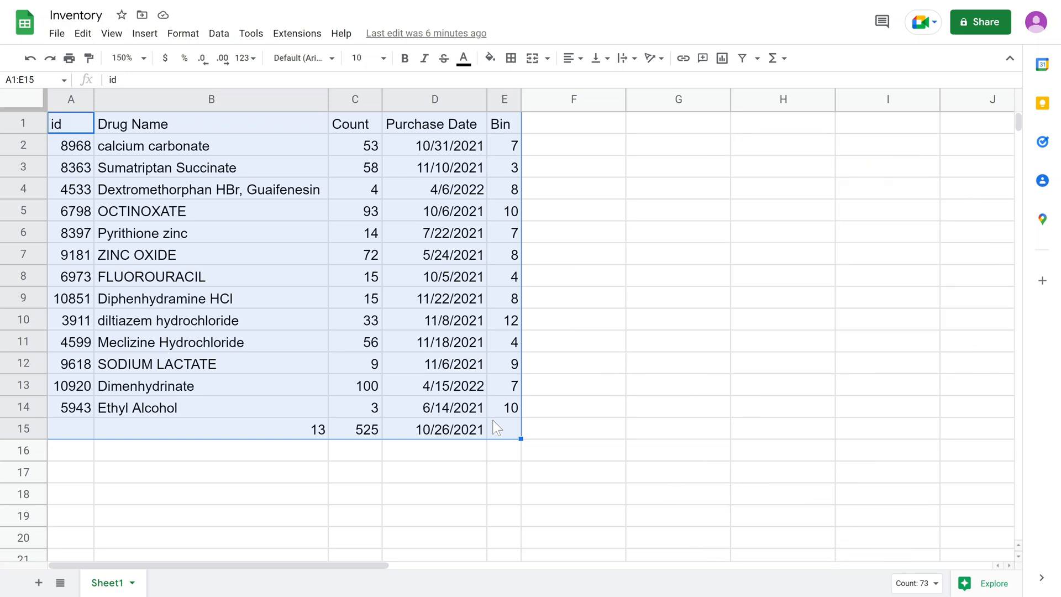
{"action": "mouse_move", "coordinate": [464, 408]}
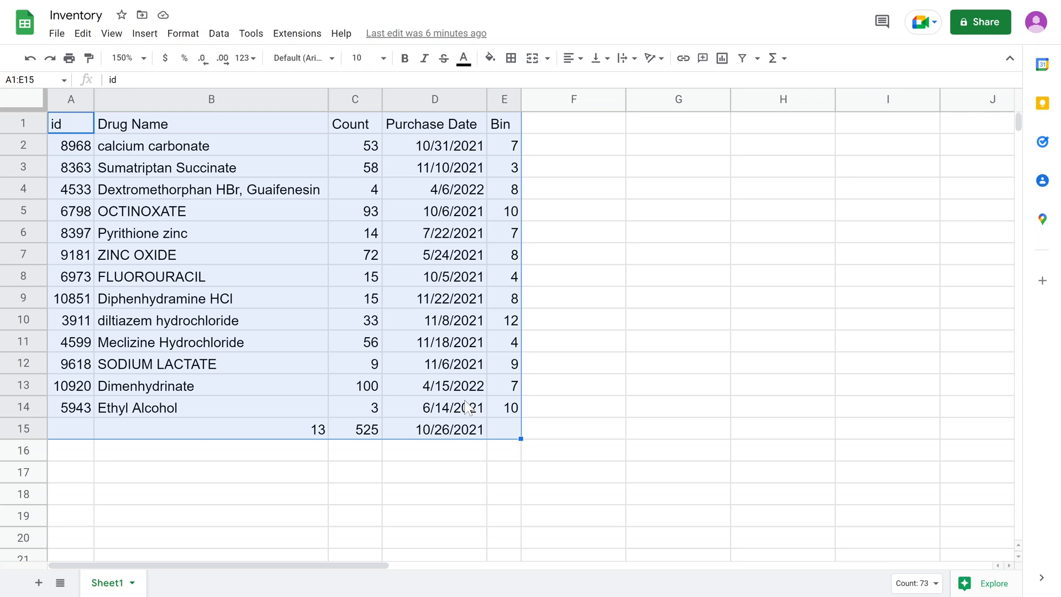
{"action": "mouse_move", "coordinate": [348, 335]}
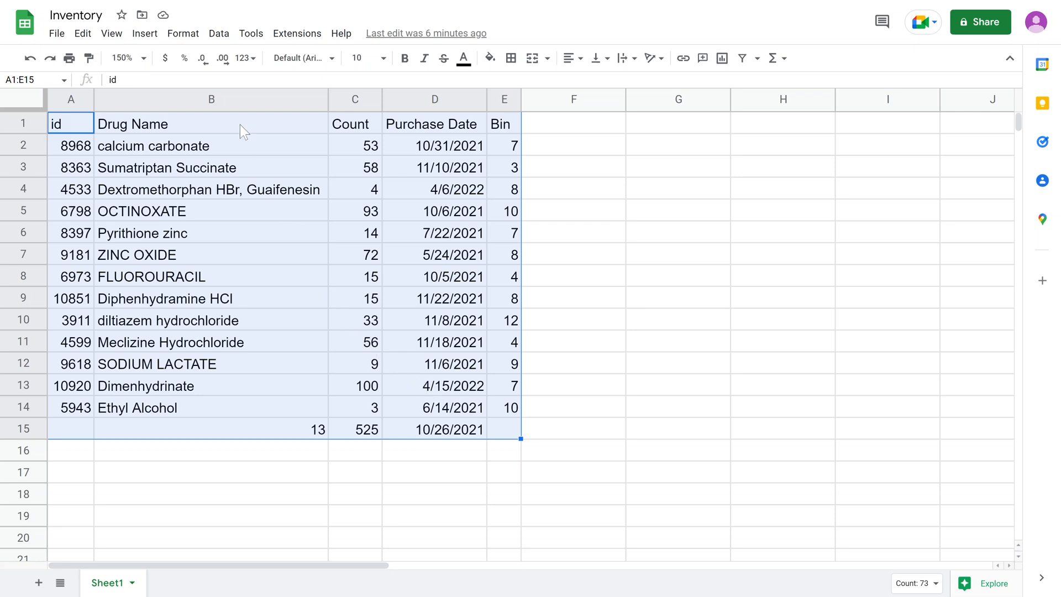
{"action": "left_click", "coordinate": [183, 33]}
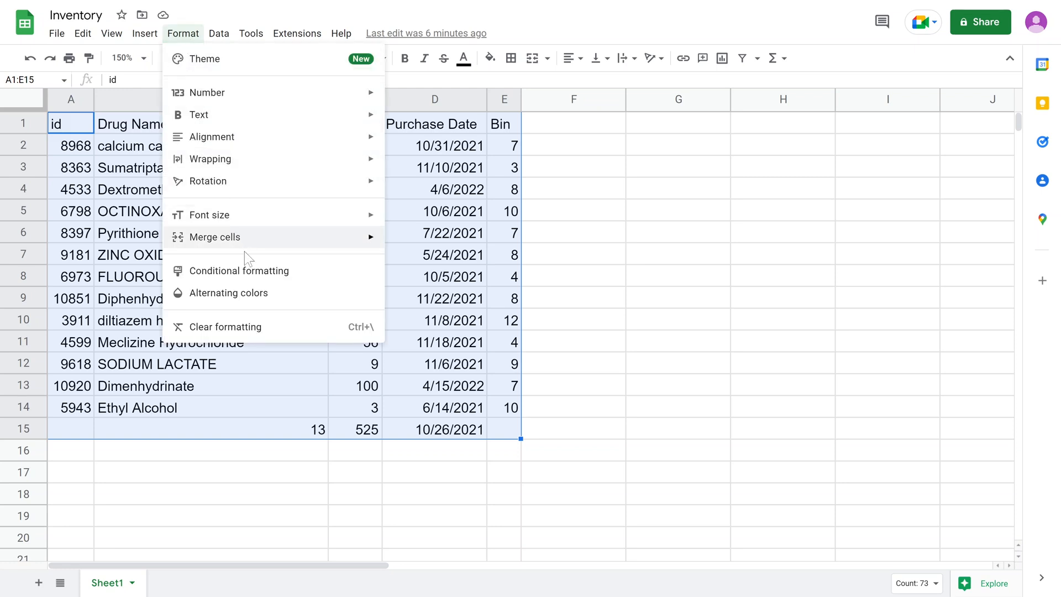
- Apply the default grey alternating colors with a shaded header row to A1:E15
{"action": "left_click", "coordinate": [225, 326]}
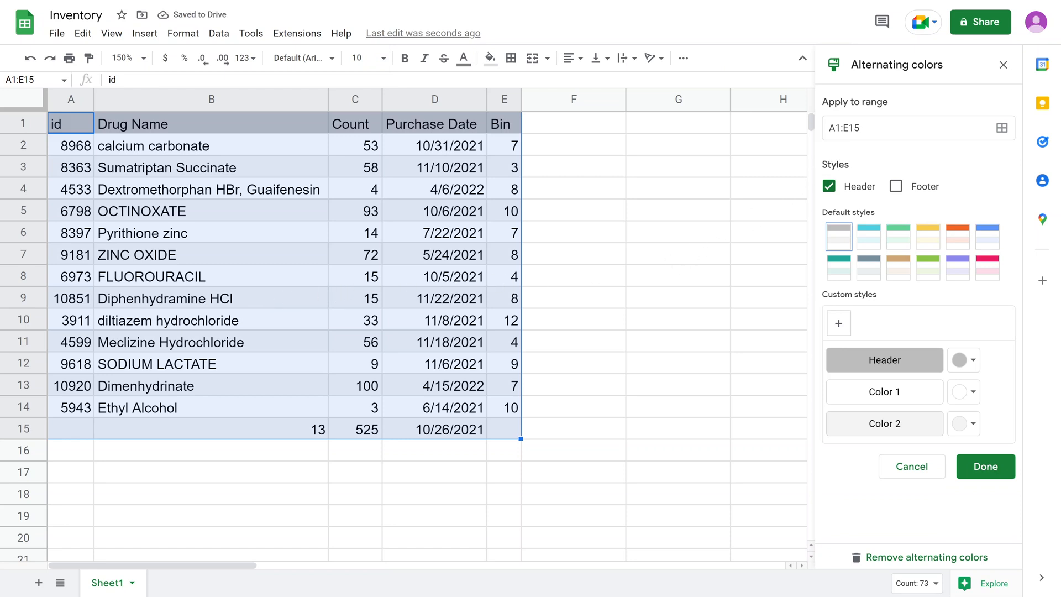
{"action": "mouse_move", "coordinate": [598, 159]}
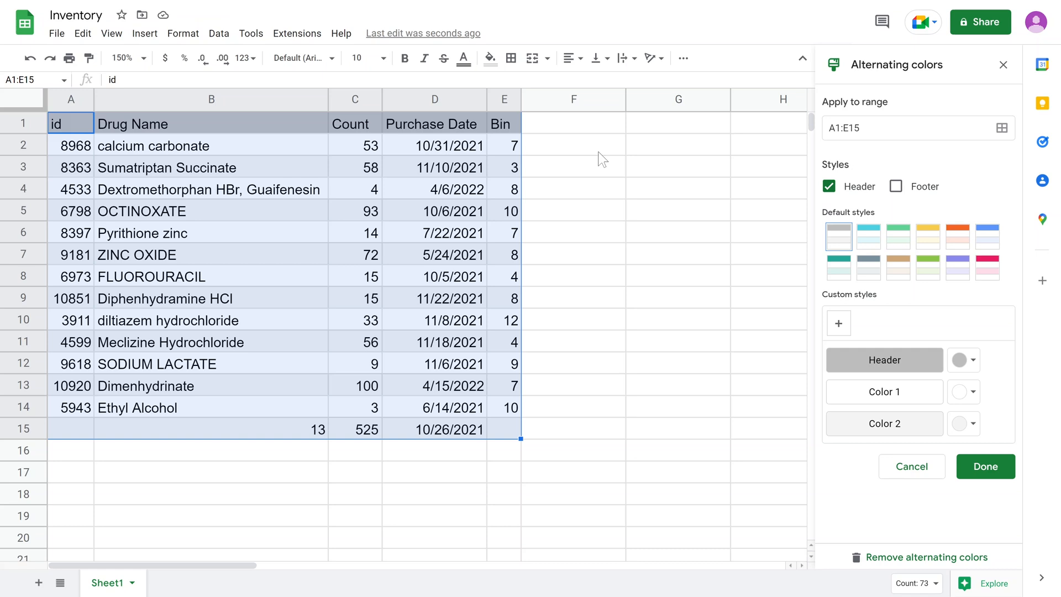
{"action": "mouse_move", "coordinate": [669, 205]}
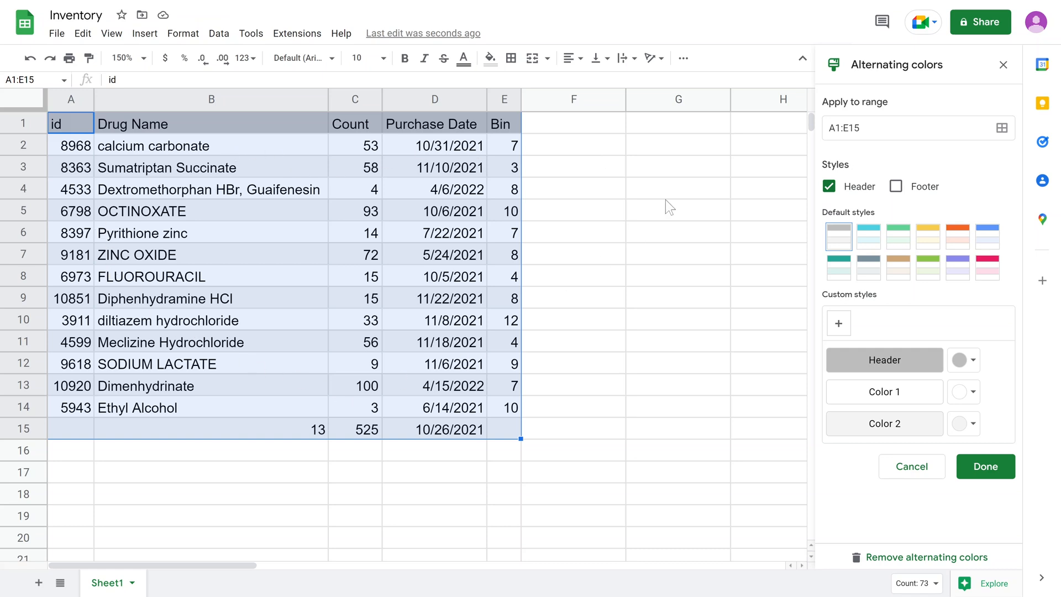
{"action": "left_click", "coordinate": [915, 128]}
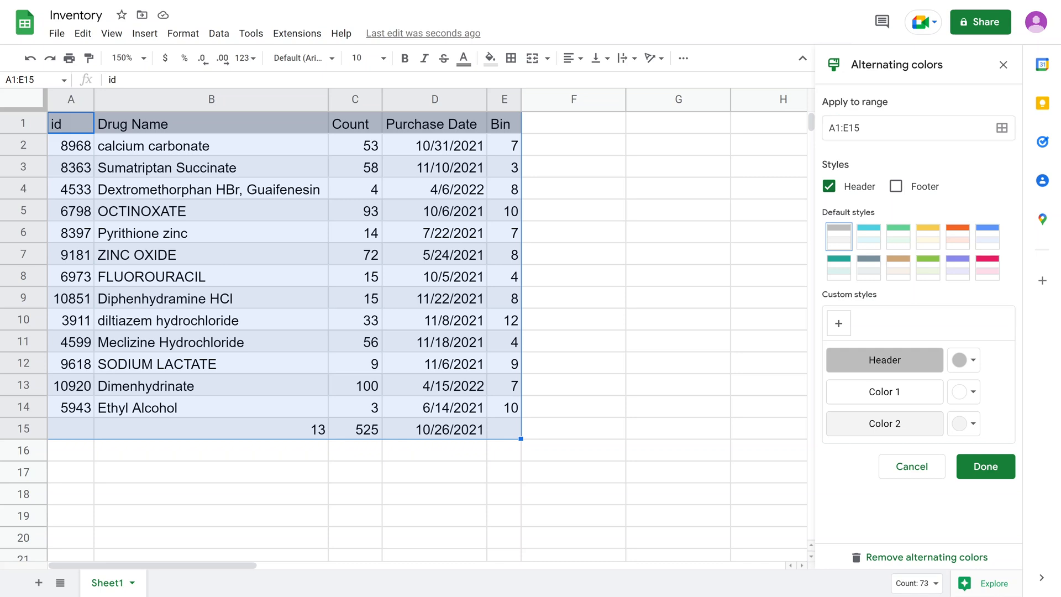
{"action": "mouse_move", "coordinate": [875, 154]}
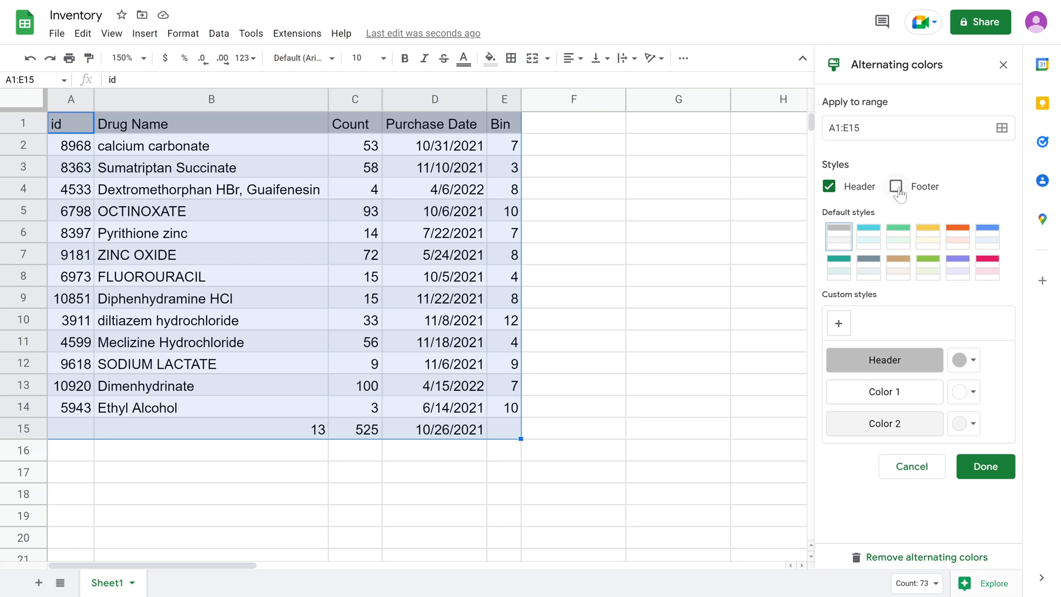
- Add a footer row, switch the banding to the green style, and close the panel
{"action": "left_click", "coordinate": [896, 186]}
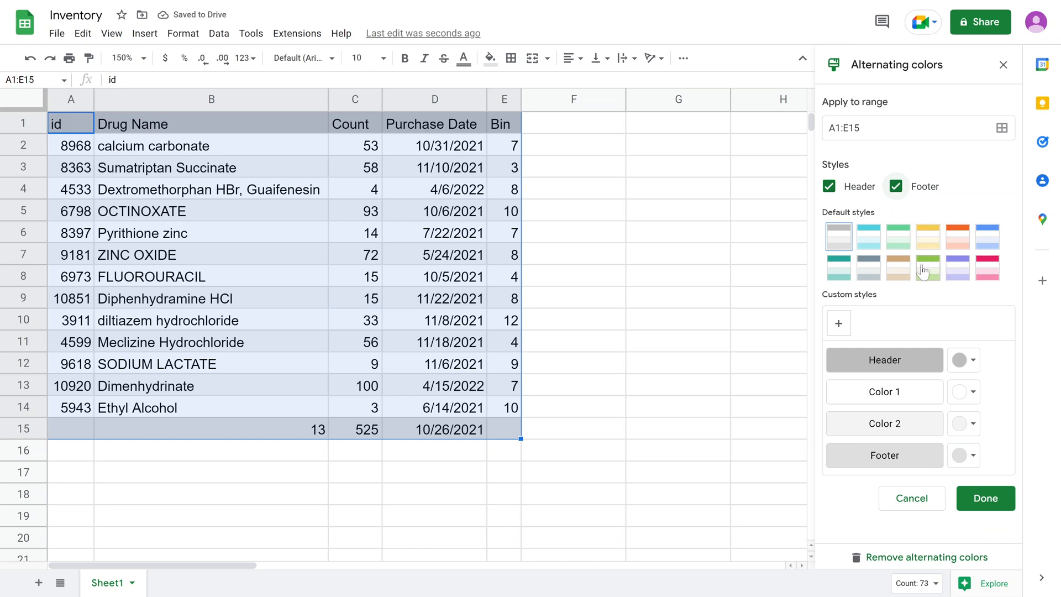
{"action": "left_click", "coordinate": [928, 268]}
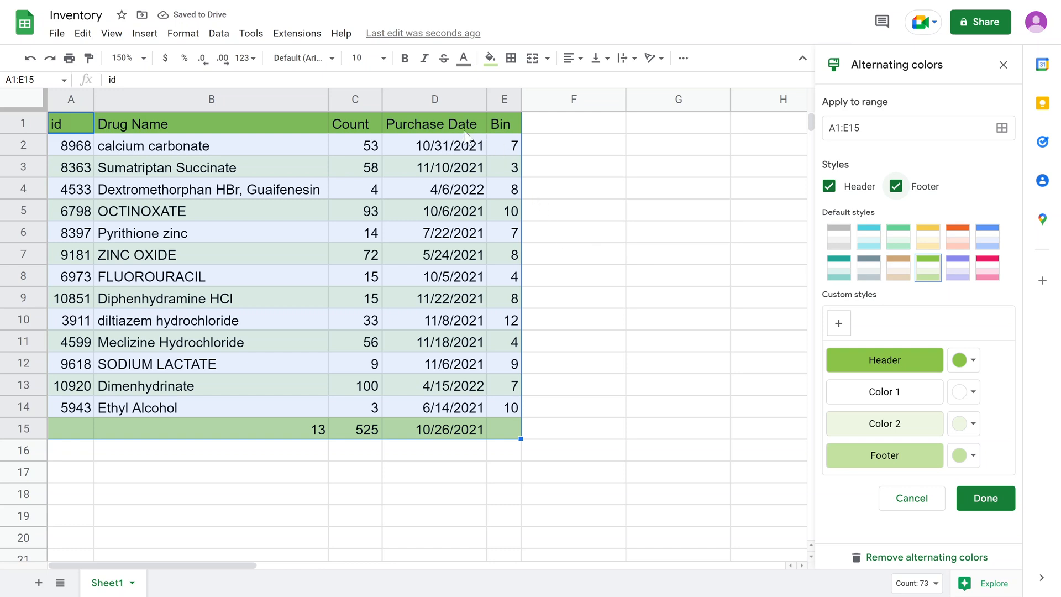
{"action": "mouse_move", "coordinate": [362, 175]}
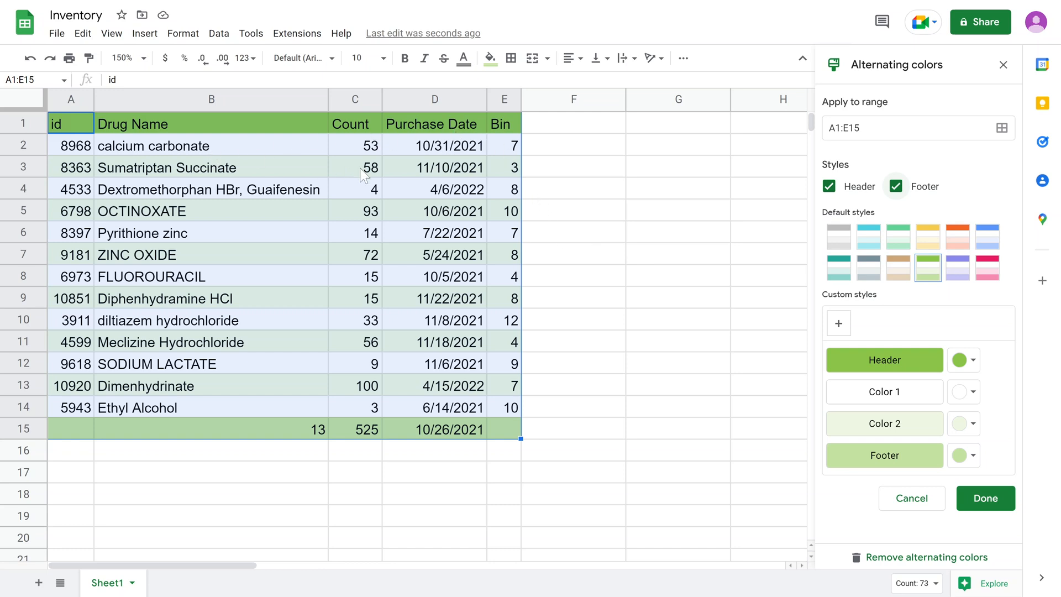
{"action": "mouse_move", "coordinate": [274, 386]}
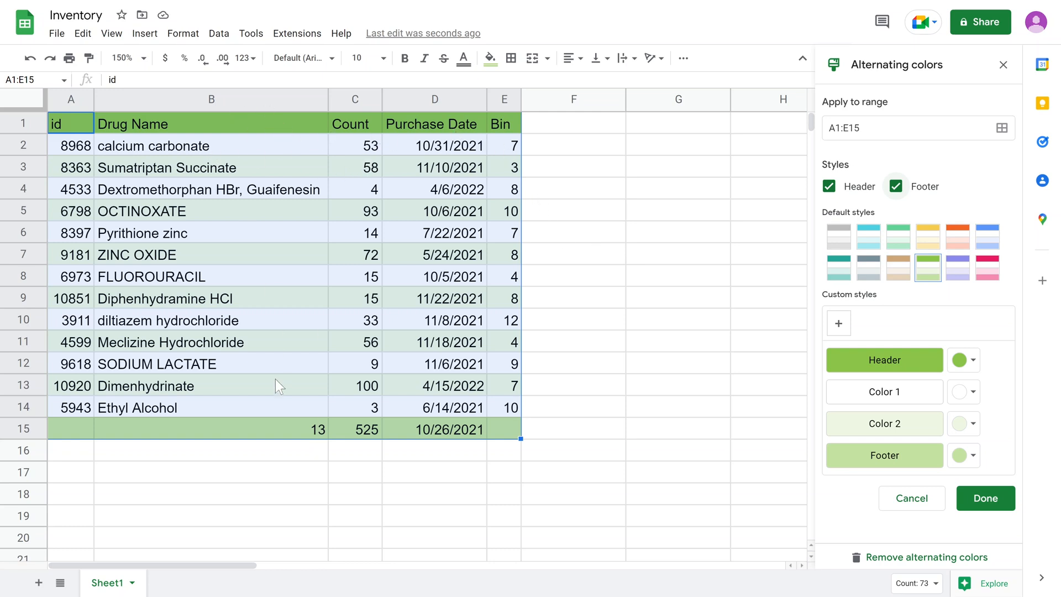
{"action": "left_click", "coordinate": [985, 497]}
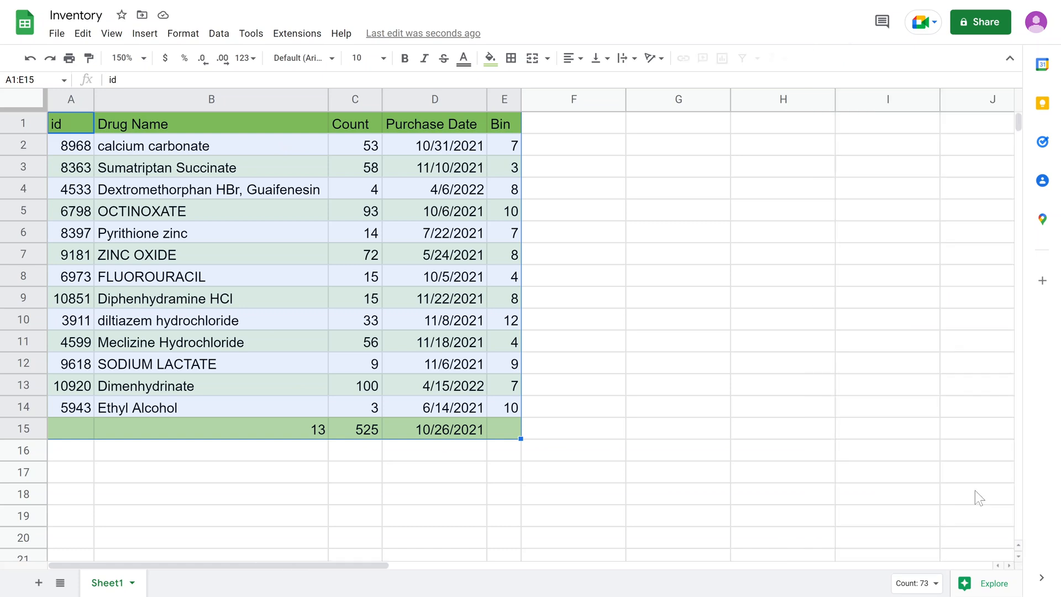
{"action": "left_click", "coordinate": [678, 318]}
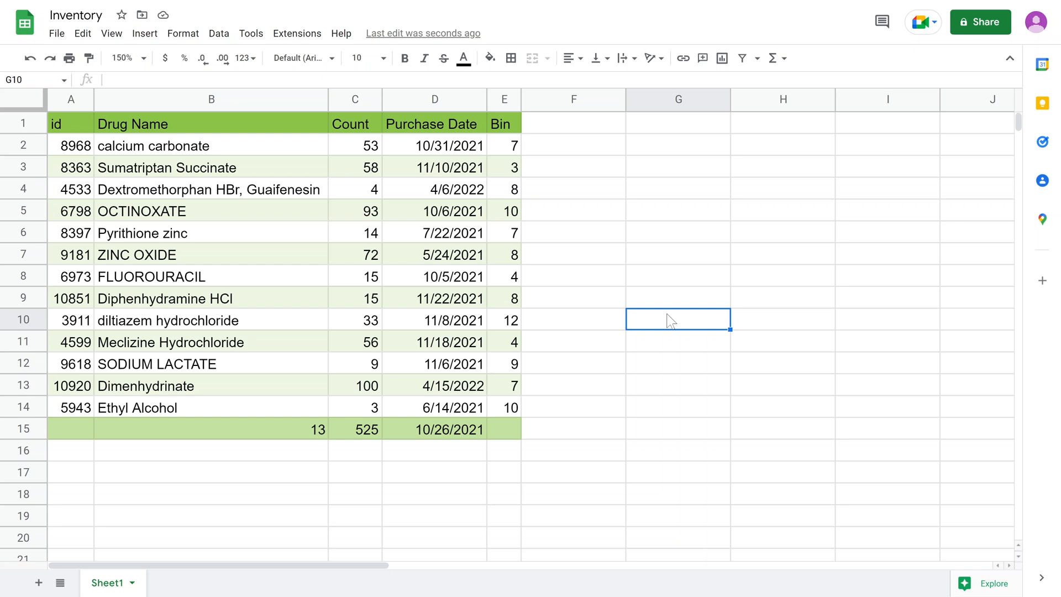
{"action": "mouse_move", "coordinate": [271, 267]}
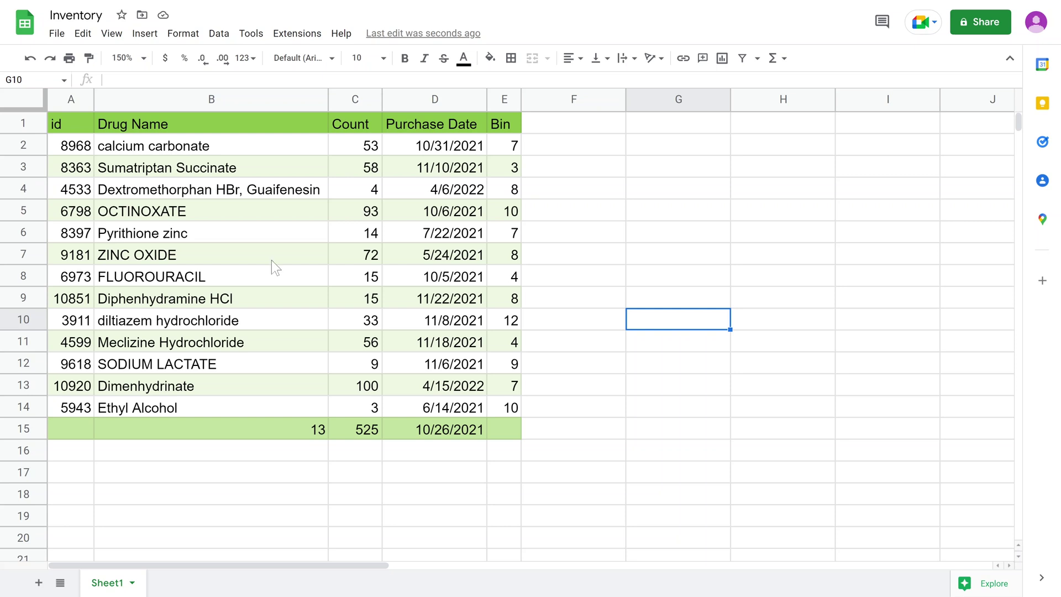
{"action": "left_click", "coordinate": [211, 255]}
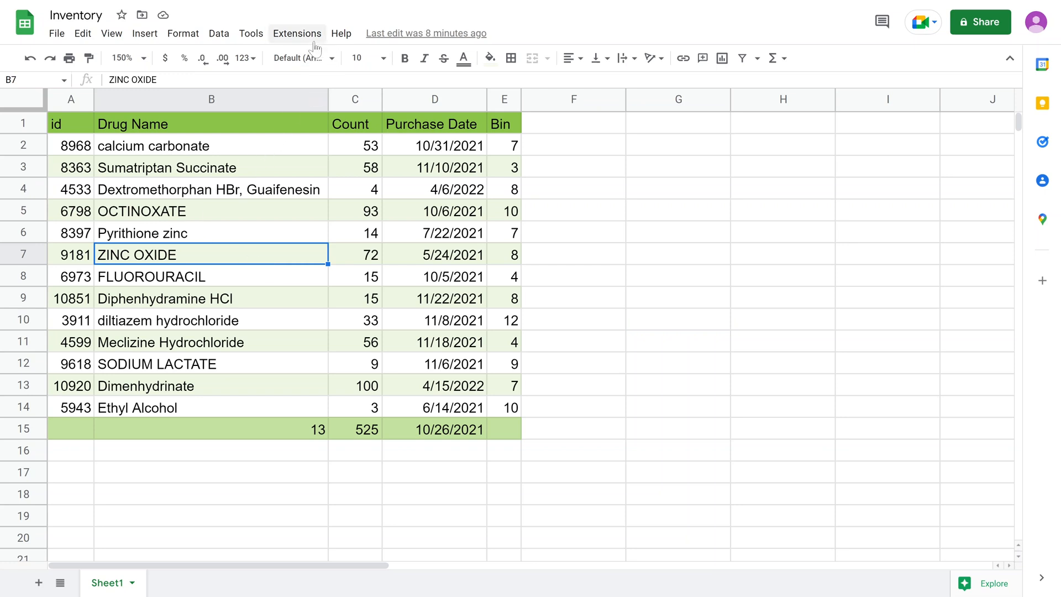
- Launch the Ablebits Table Styles add-on from the Extensions menu
{"action": "left_click", "coordinate": [297, 33]}
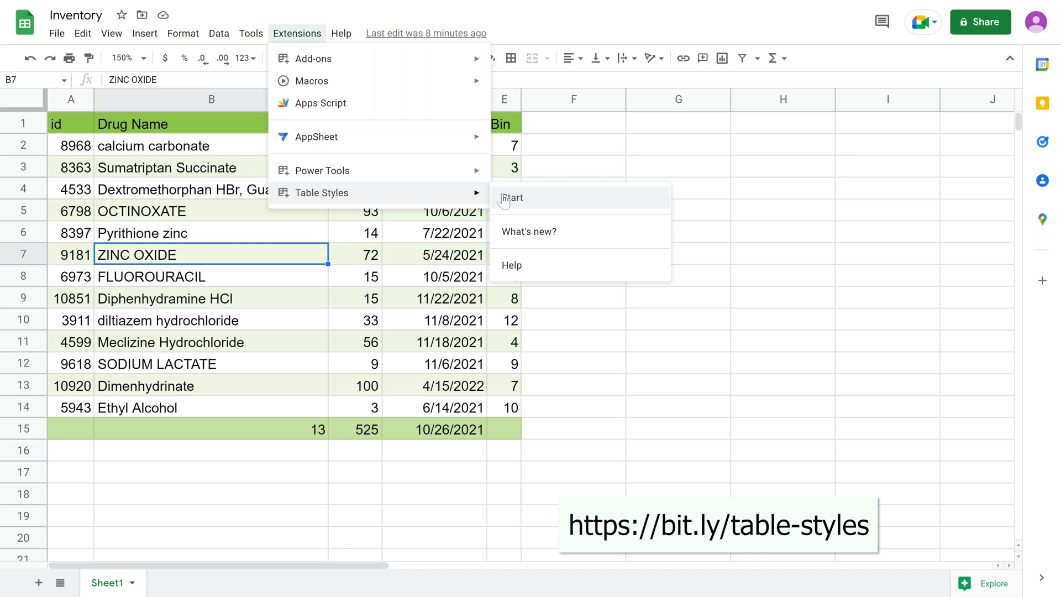
{"action": "left_click", "coordinate": [512, 197]}
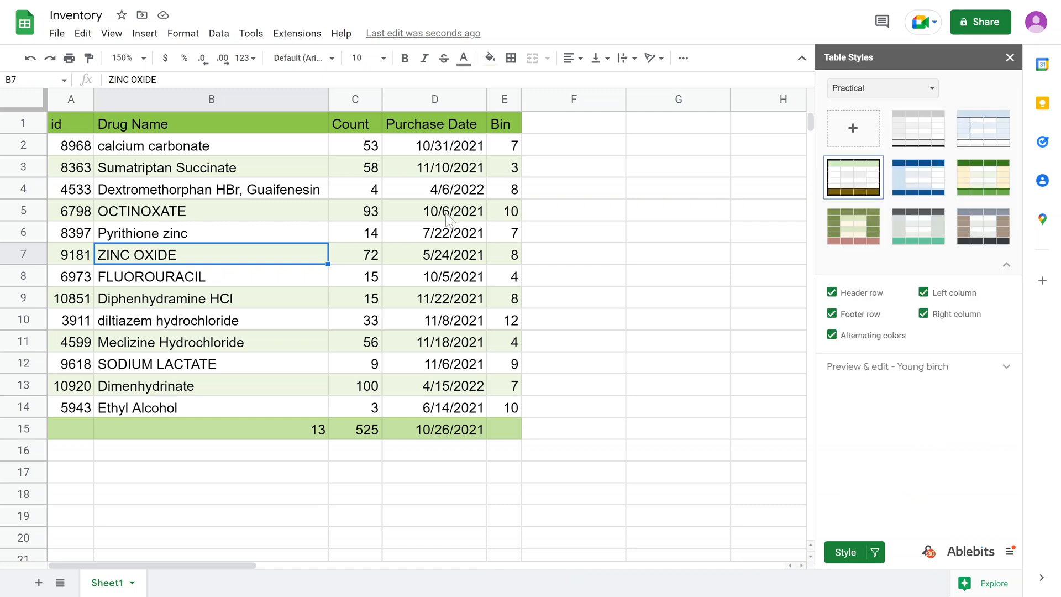
- Select cells D5 and D8 inside the inventory table
{"action": "left_click", "coordinate": [435, 210]}
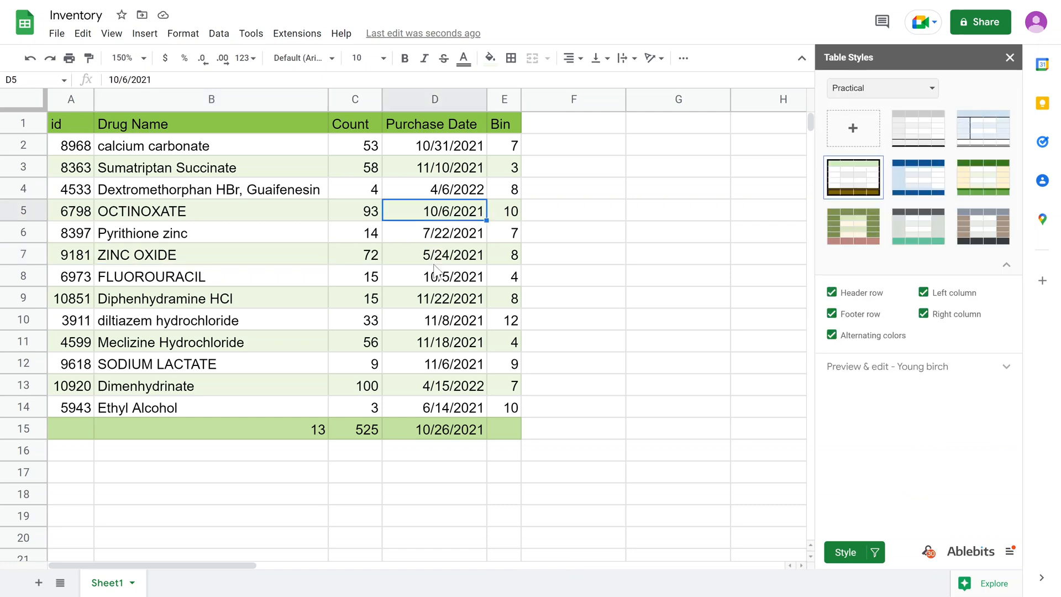
{"action": "left_click", "coordinate": [434, 276]}
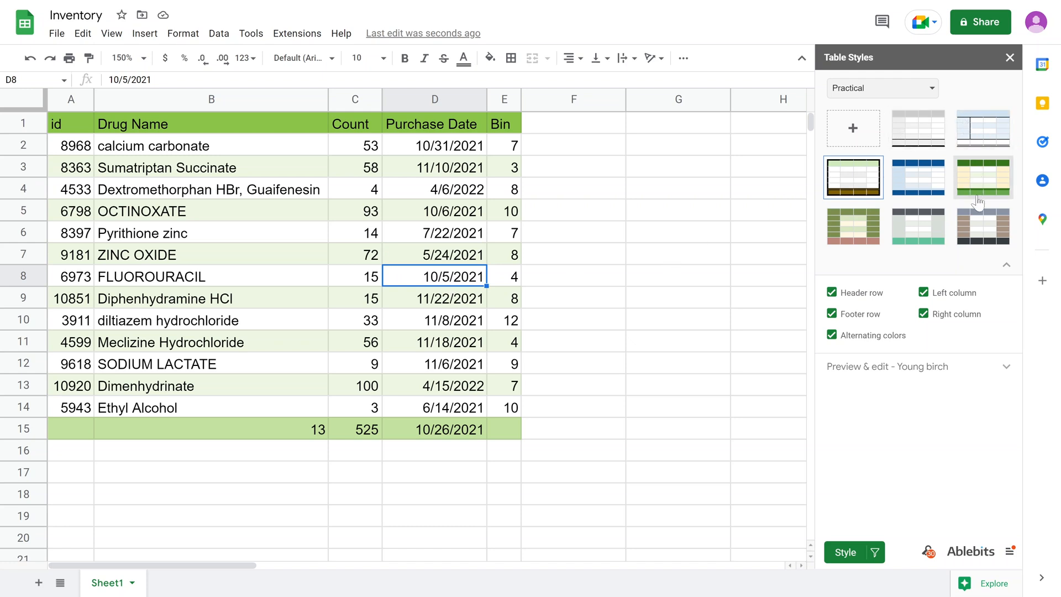
{"action": "mouse_move", "coordinate": [868, 237]}
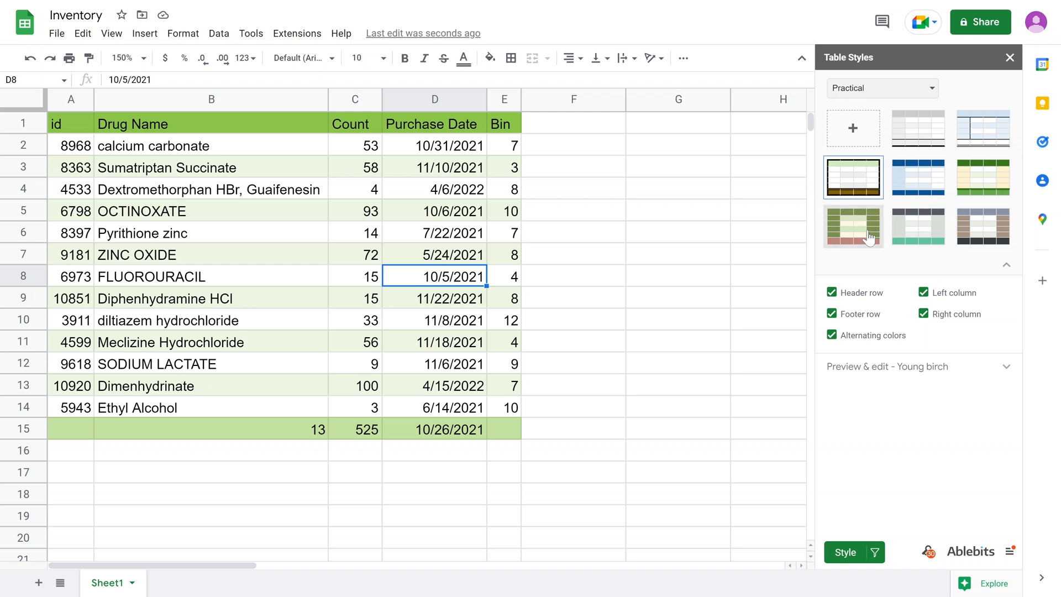
{"action": "mouse_move", "coordinate": [902, 229]}
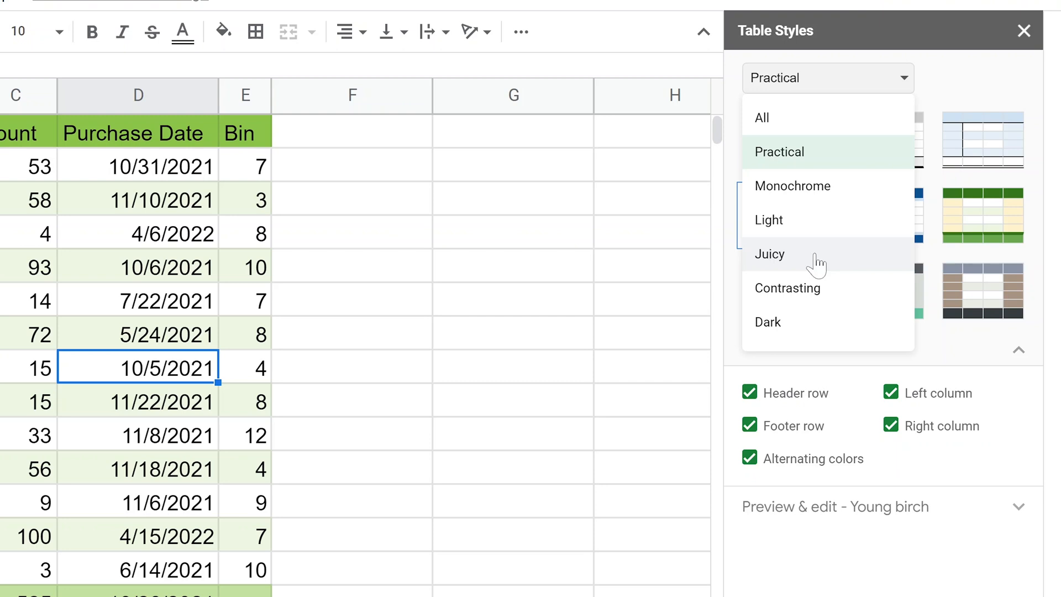
- Switch the Table Styles gallery to the Juicy category
{"action": "left_click", "coordinate": [768, 254]}
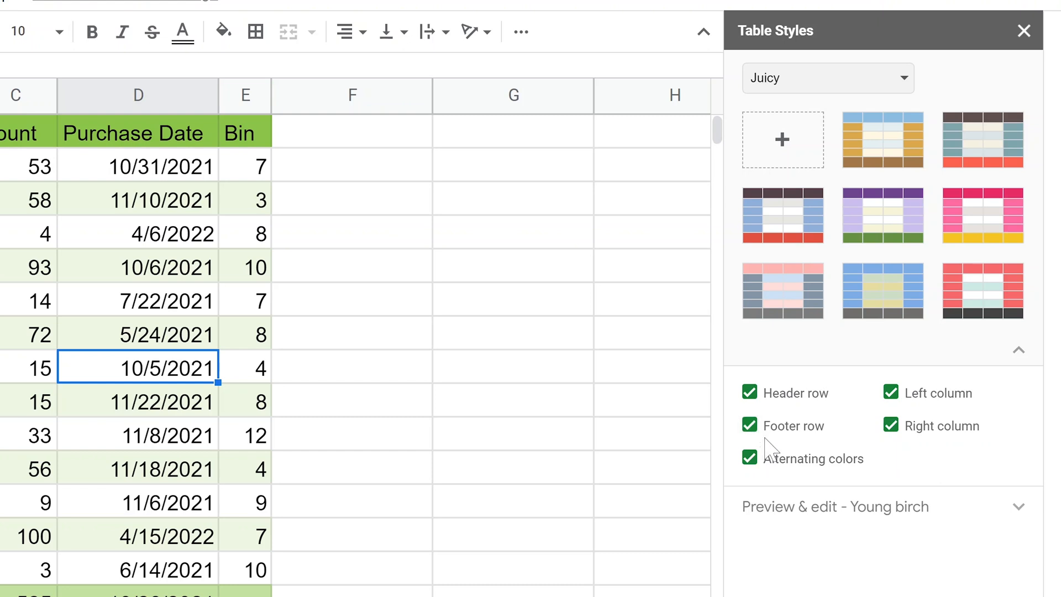
{"action": "mouse_move", "coordinate": [837, 448]}
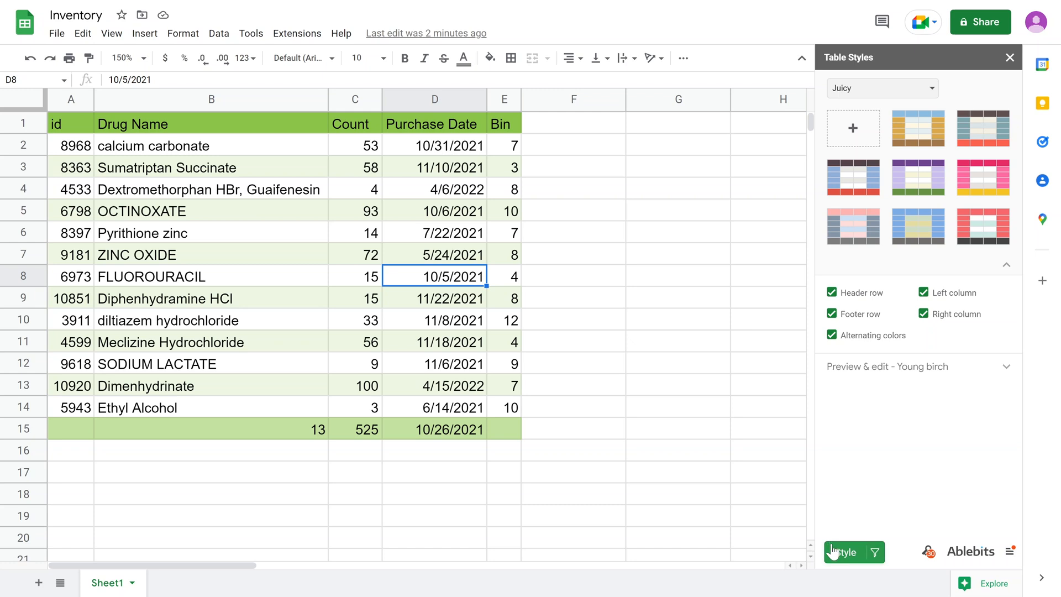
{"action": "left_click", "coordinate": [843, 552]}
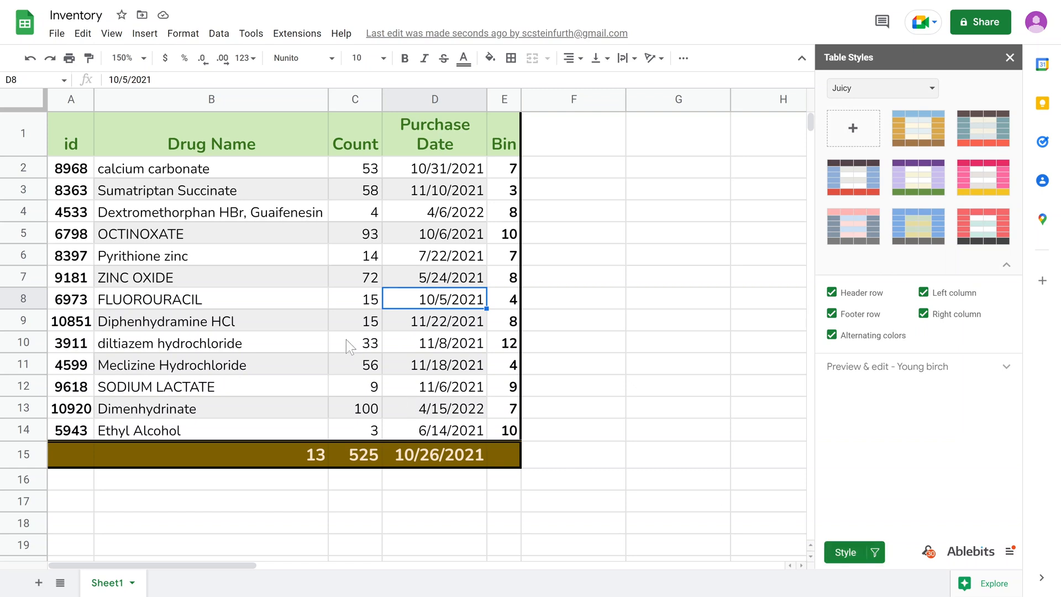
{"action": "mouse_move", "coordinate": [233, 156]}
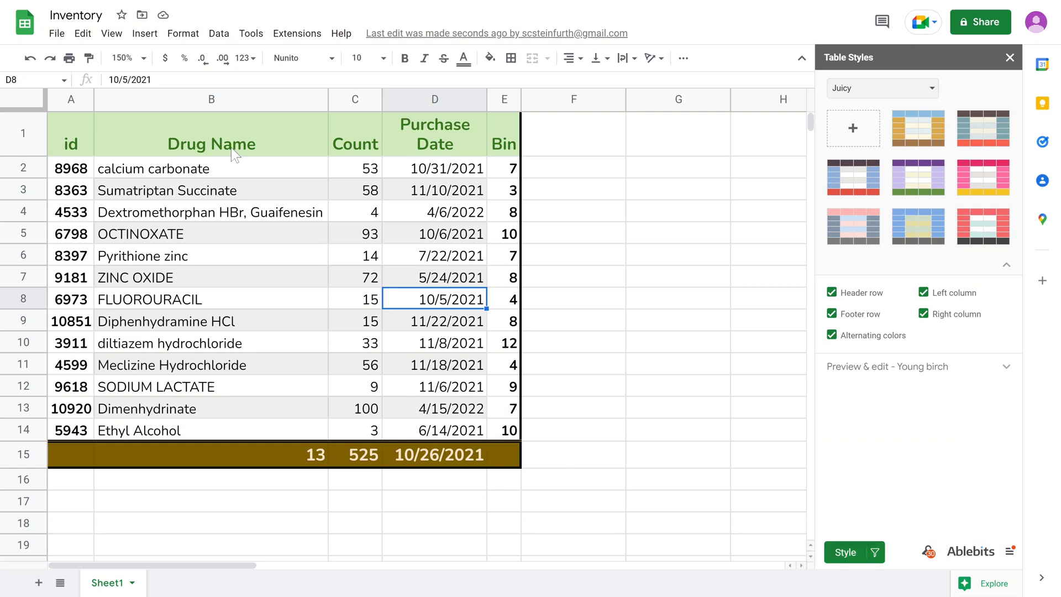
{"action": "left_click", "coordinate": [211, 144]}
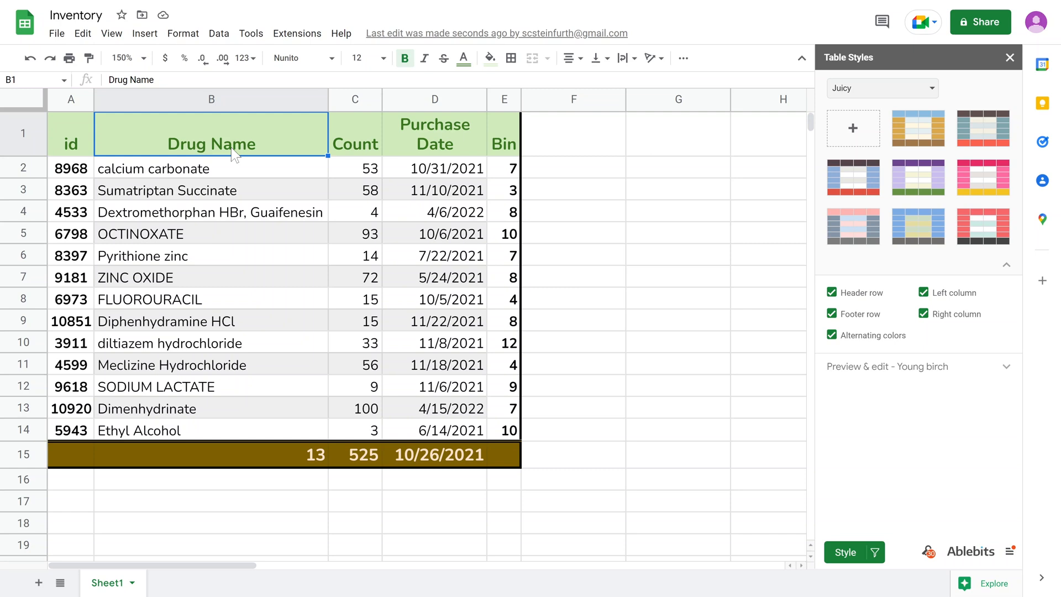
{"action": "mouse_move", "coordinate": [119, 181]}
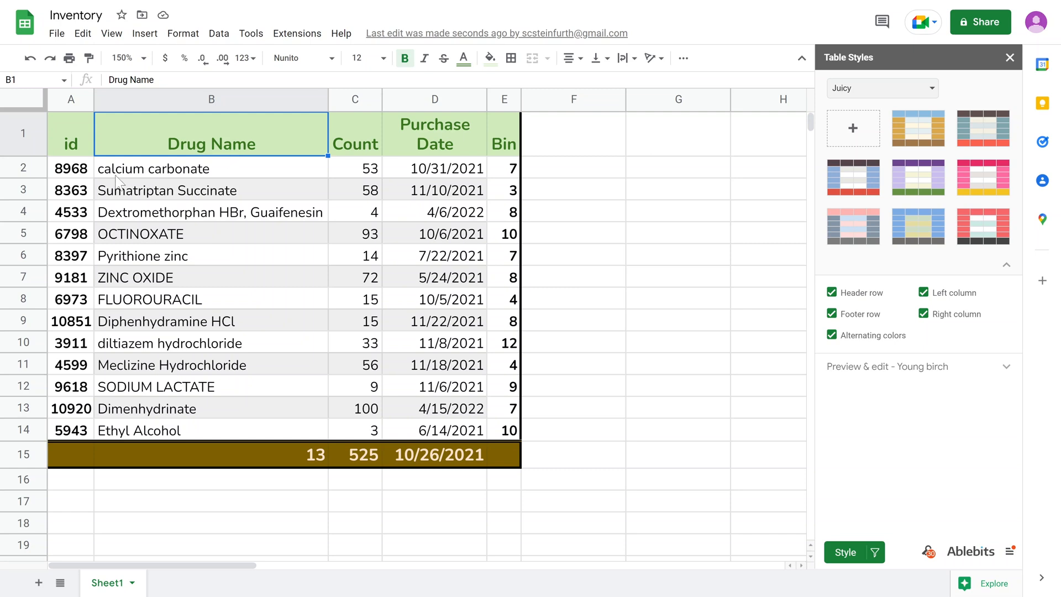
{"action": "mouse_move", "coordinate": [66, 110]}
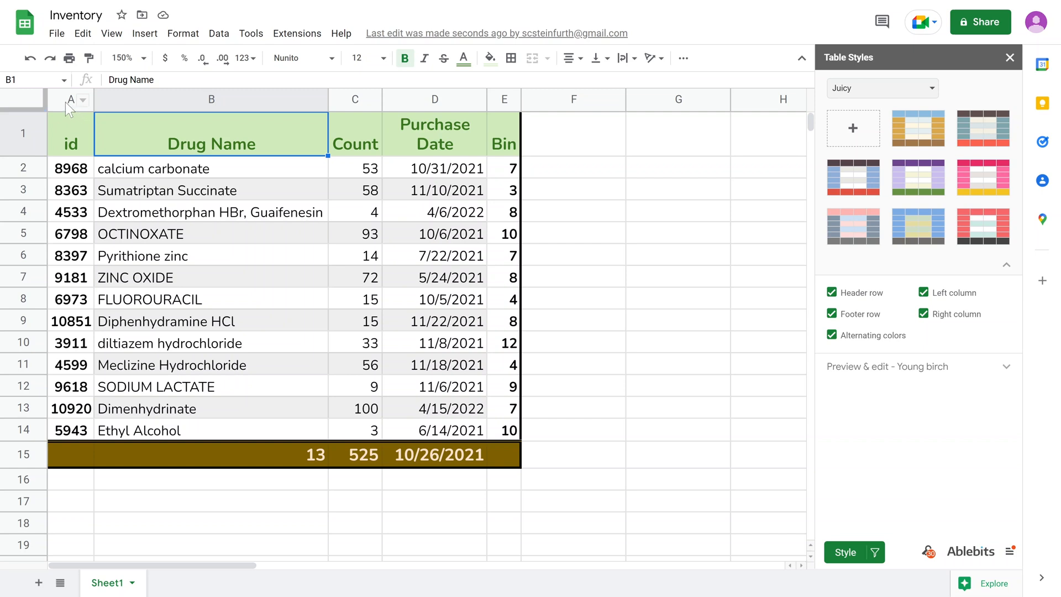
{"action": "left_click", "coordinate": [71, 99]}
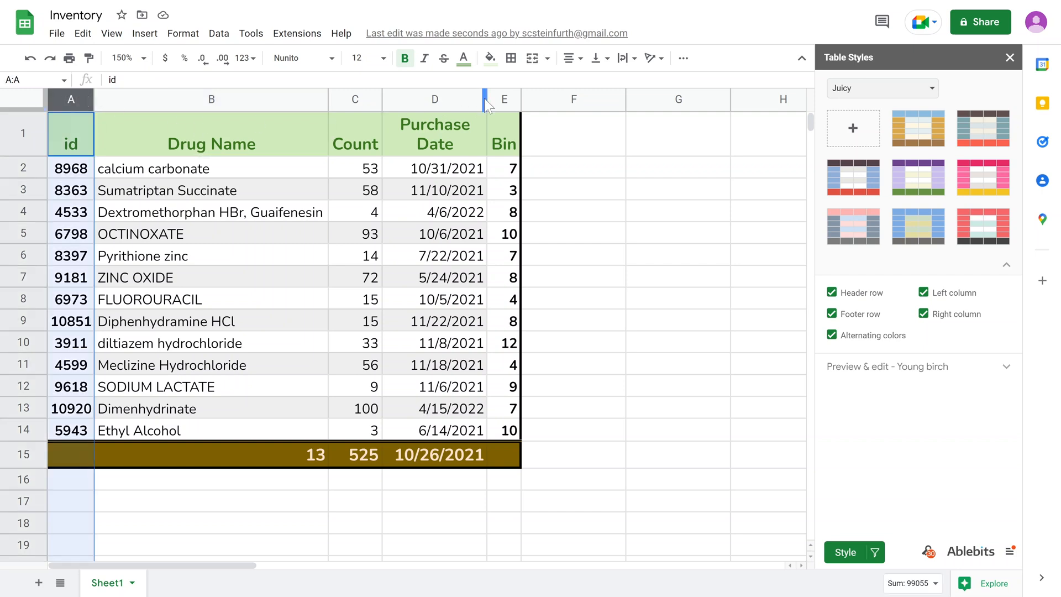
{"action": "left_click", "coordinate": [503, 100]}
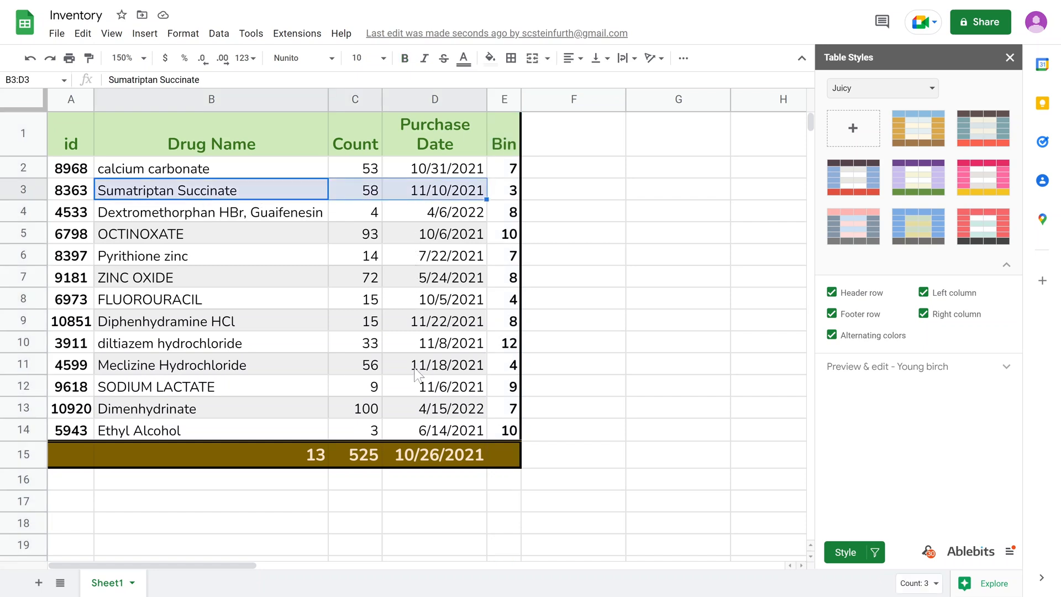
{"action": "left_click", "coordinate": [434, 344]}
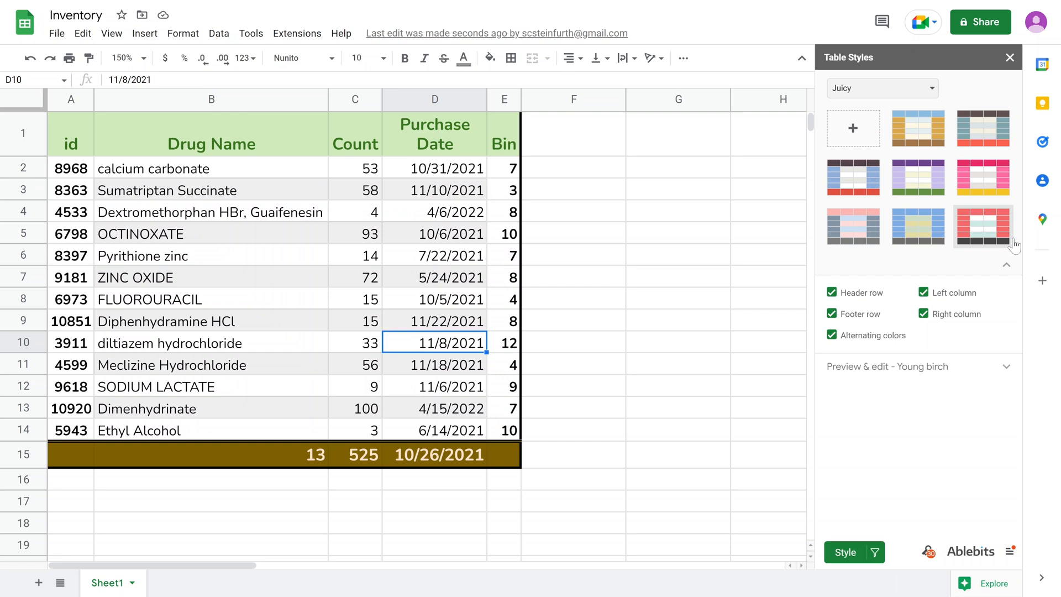
- Apply the red-orange McSheets style from Contrasting, then apply the Turquoise style
{"action": "left_click", "coordinate": [883, 88]}
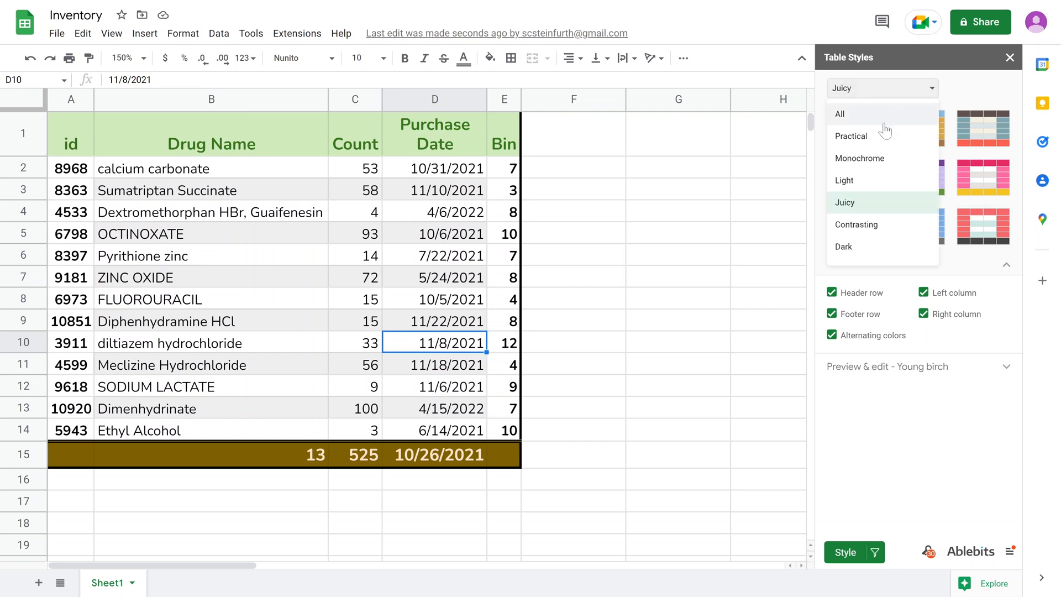
{"action": "mouse_move", "coordinate": [862, 217]}
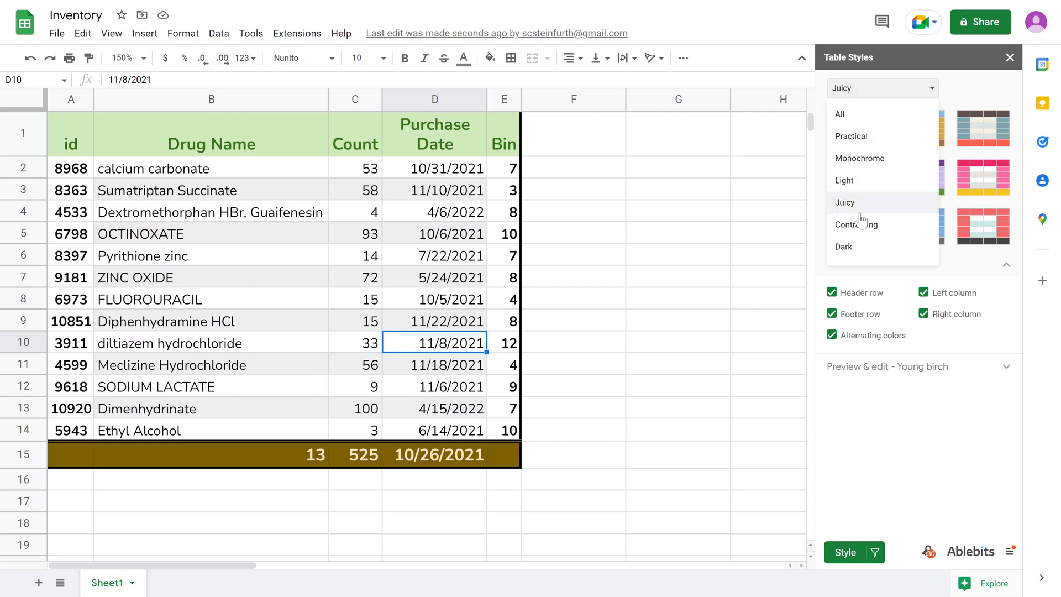
{"action": "mouse_move", "coordinate": [864, 142]}
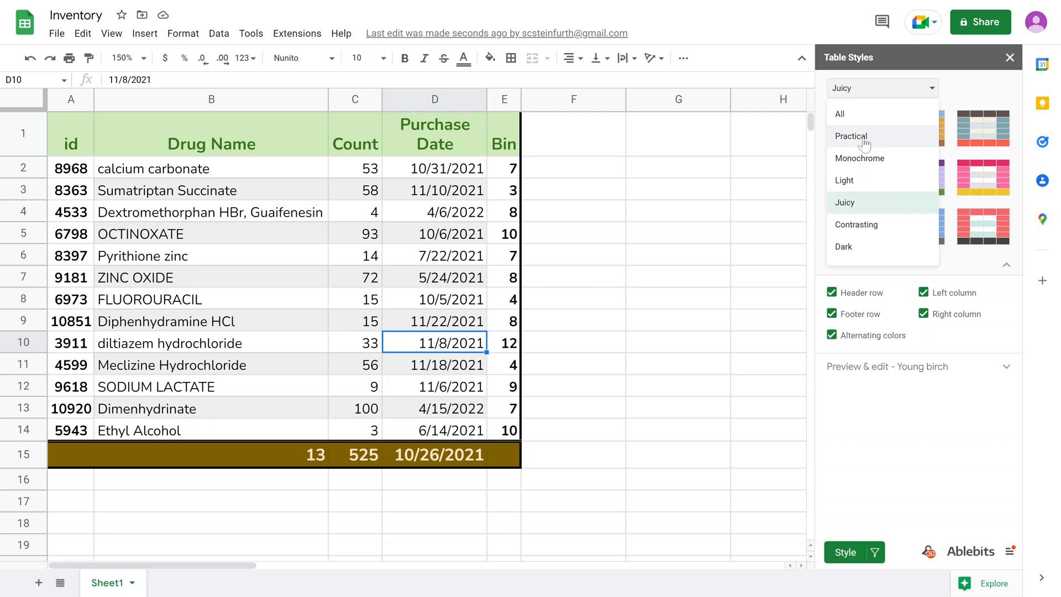
{"action": "mouse_move", "coordinate": [874, 230]}
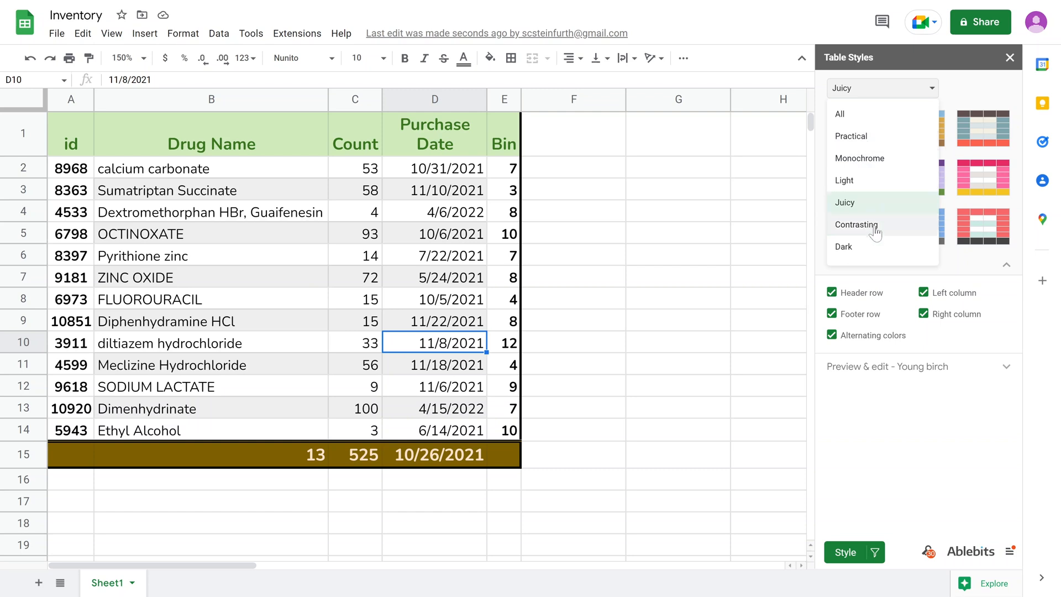
{"action": "left_click", "coordinate": [856, 224]}
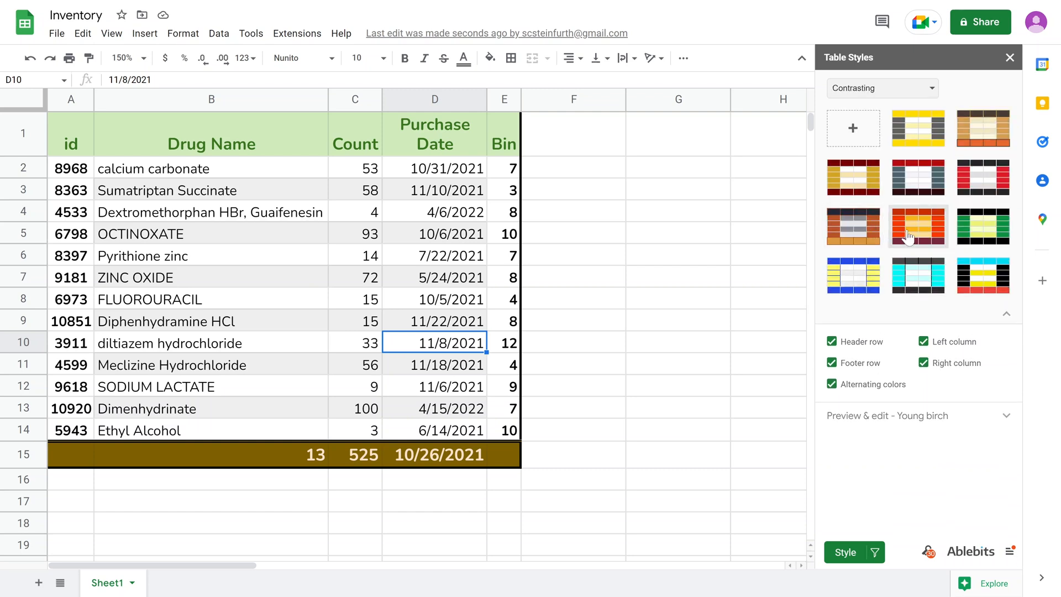
{"action": "left_click", "coordinate": [917, 226]}
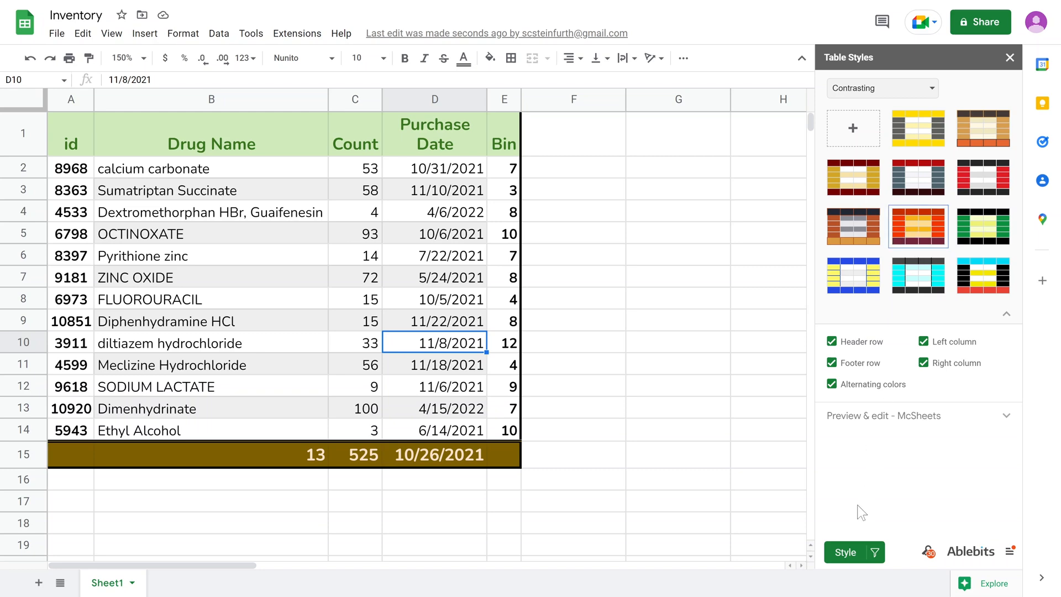
{"action": "left_click", "coordinate": [845, 551]}
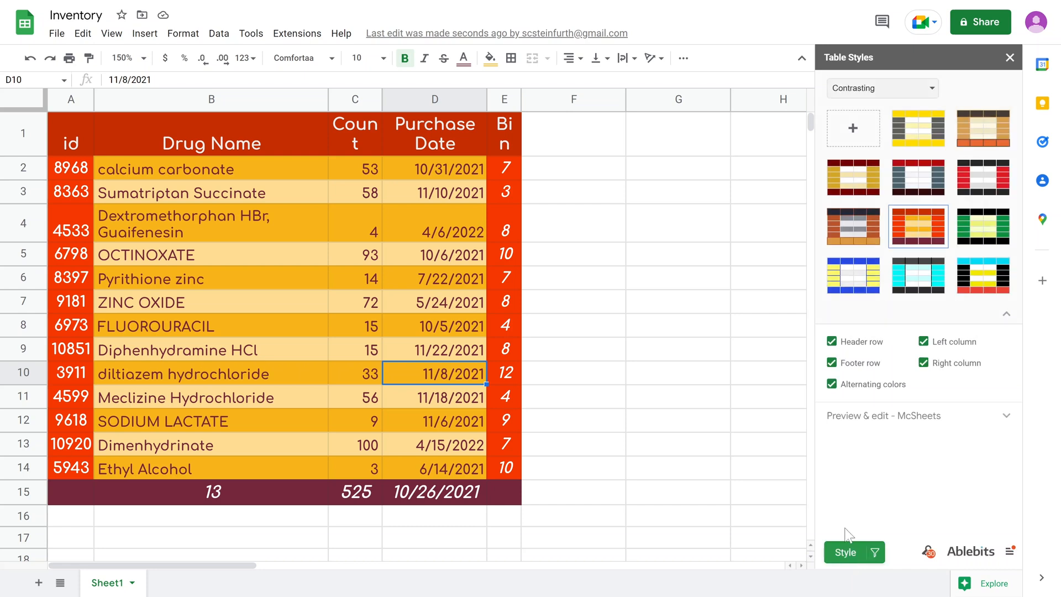
{"action": "left_click", "coordinate": [918, 276]}
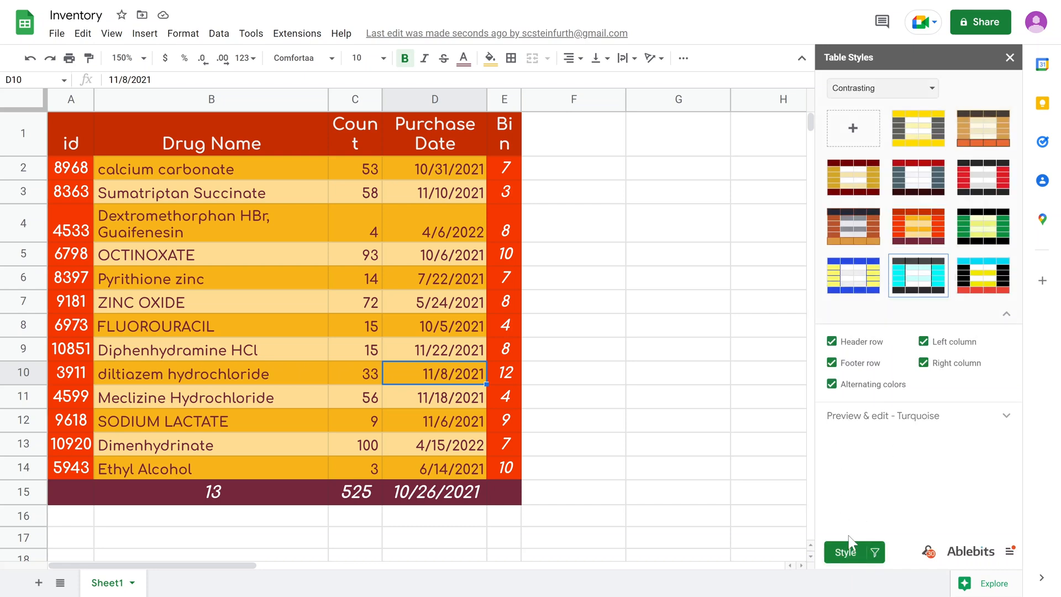
{"action": "left_click", "coordinate": [845, 552]}
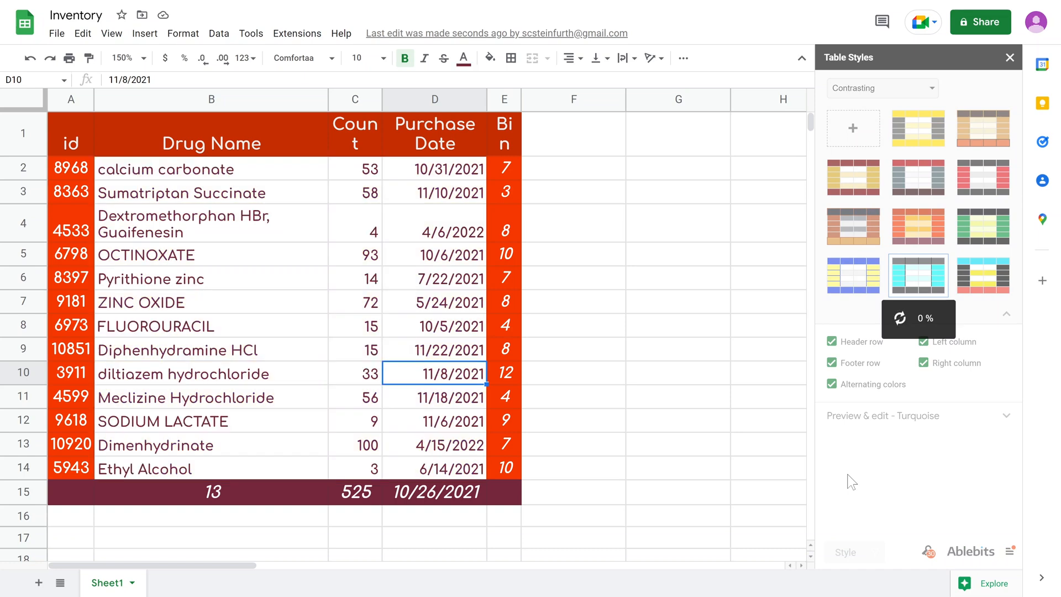
- Review the formatting elements the Turquoise style applies to the table
{"action": "left_click", "coordinate": [918, 275]}
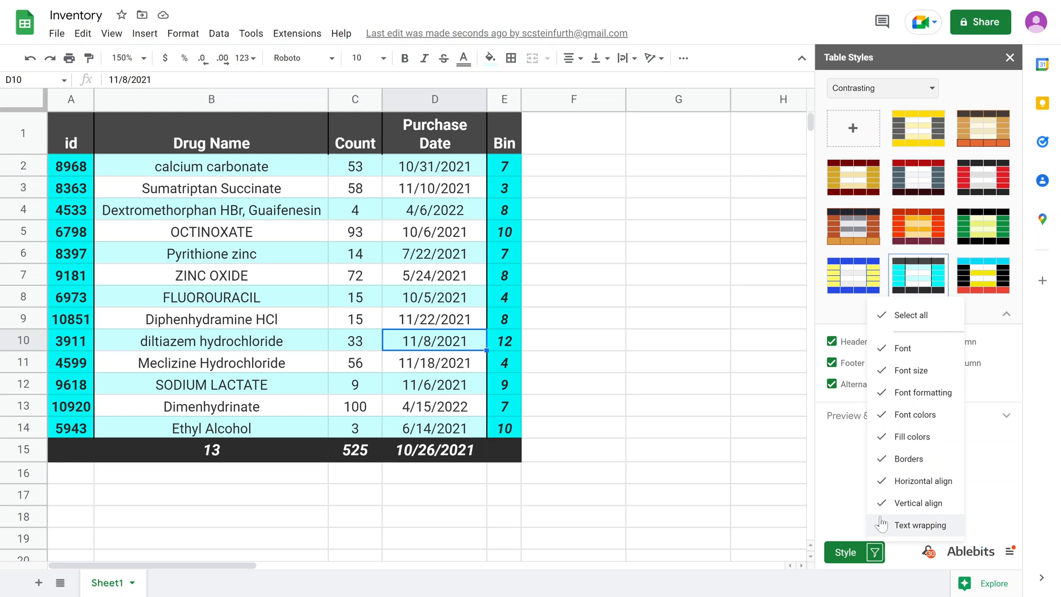
{"action": "mouse_move", "coordinate": [897, 488]}
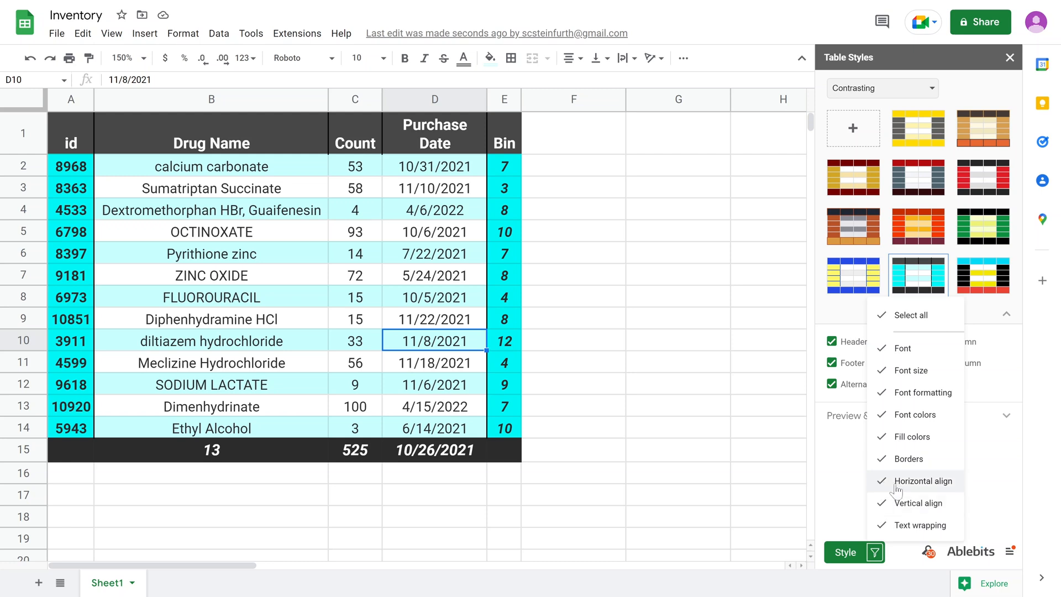
{"action": "mouse_move", "coordinate": [902, 459]}
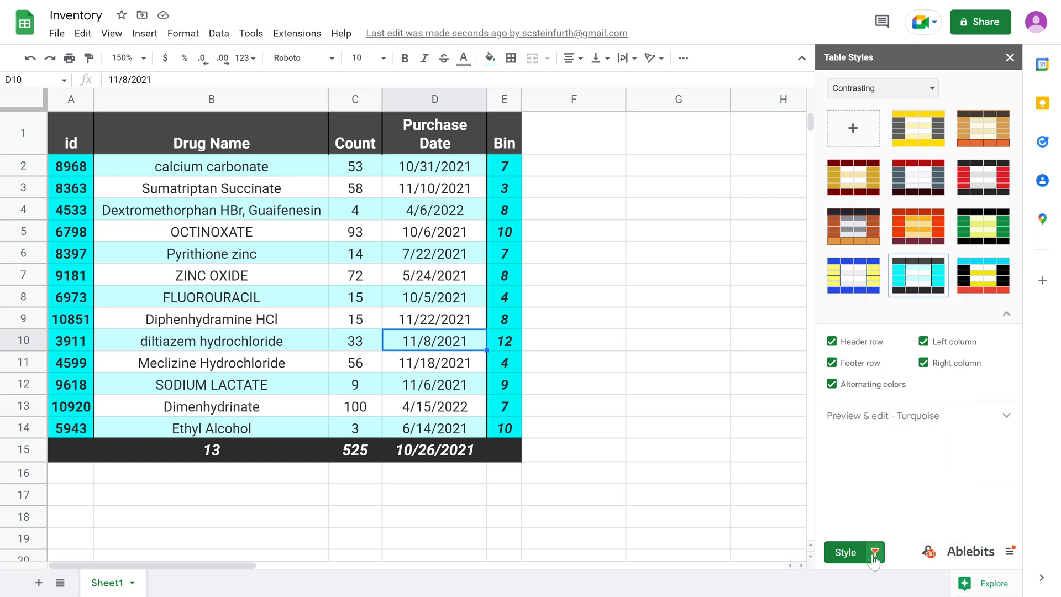
{"action": "mouse_move", "coordinate": [24, 106]}
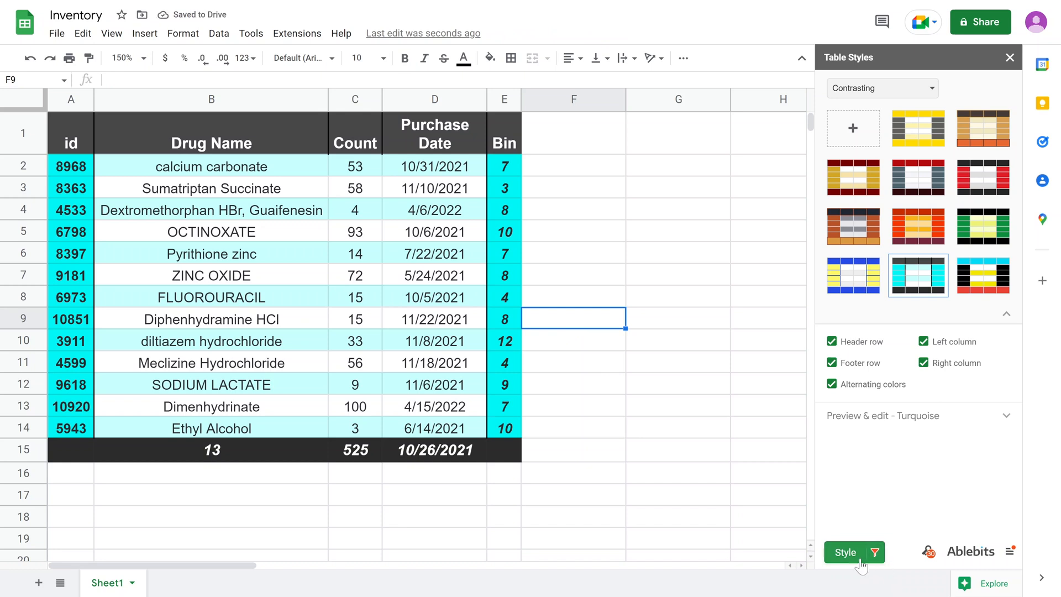
- Reapply Turquoise to the table and expand its 'Preview & edit - Turquoise' section
{"action": "left_click", "coordinate": [434, 384]}
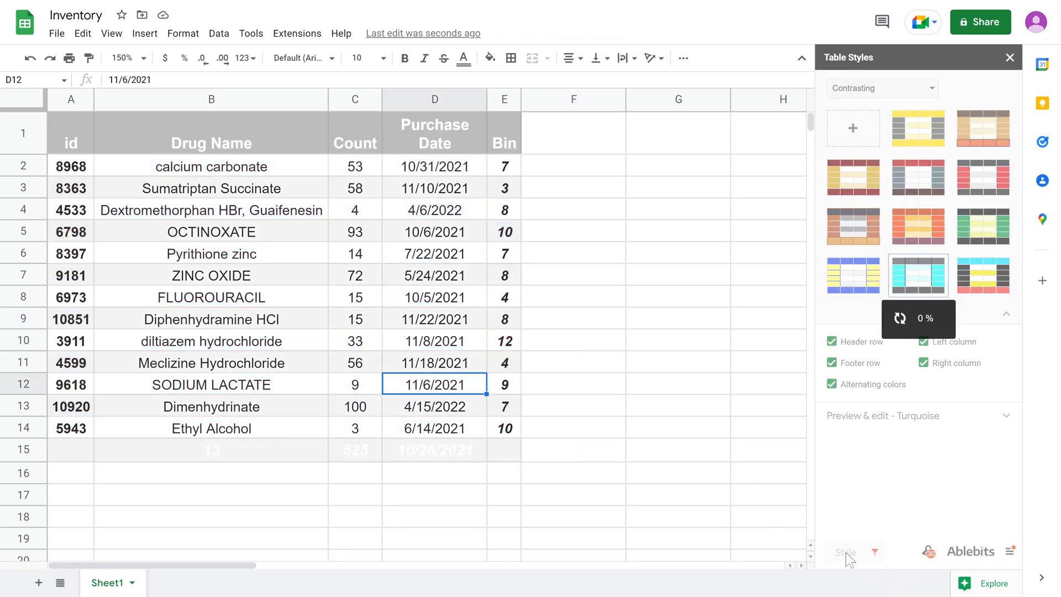
{"action": "left_click", "coordinate": [918, 276]}
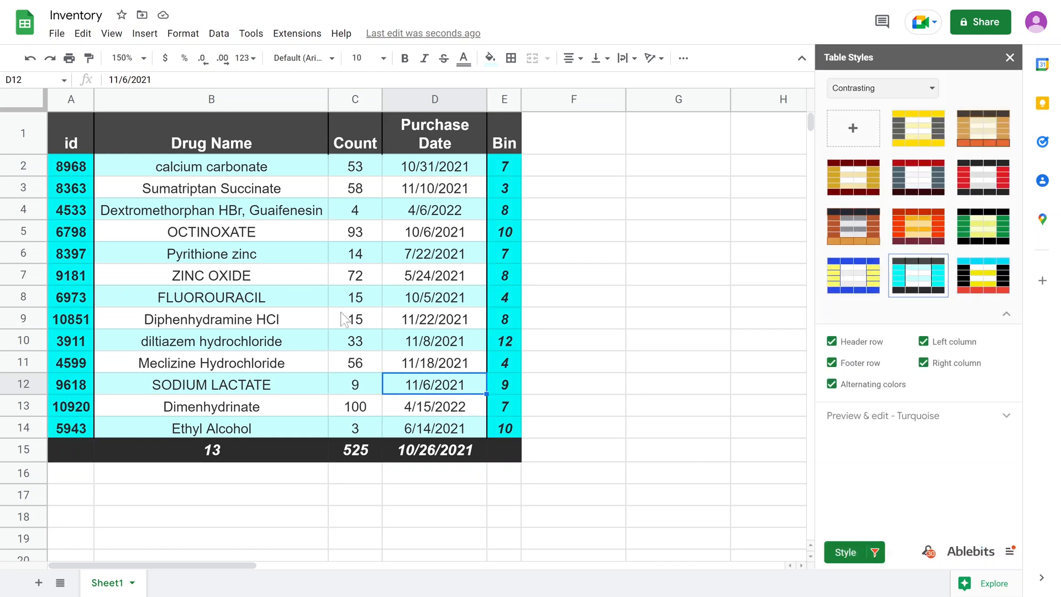
{"action": "mouse_move", "coordinate": [757, 467]}
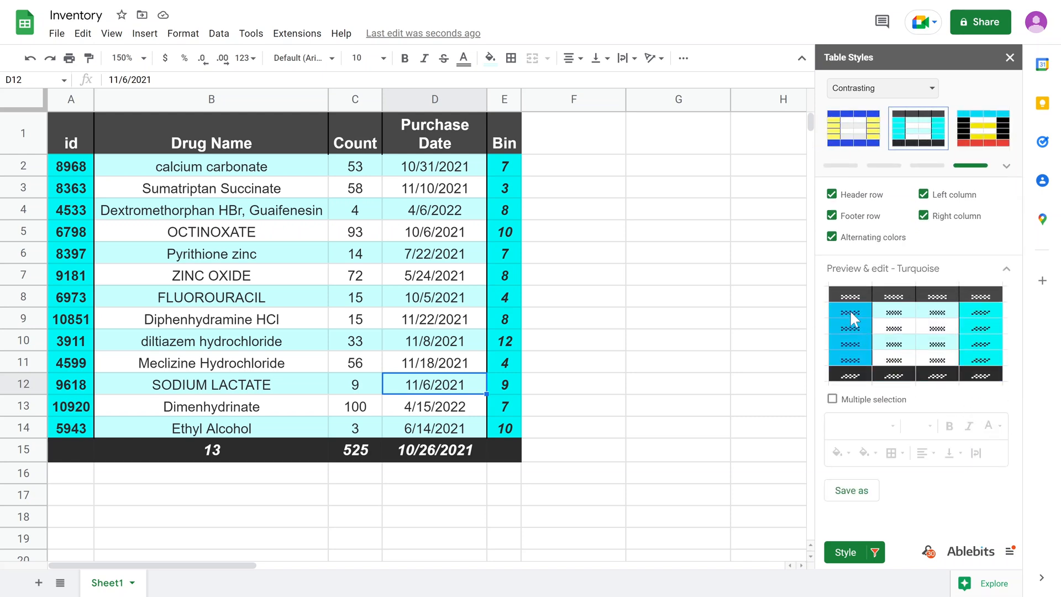
- Set the Turquoise style's alternating body row fill to dark red
{"action": "left_click", "coordinate": [848, 332]}
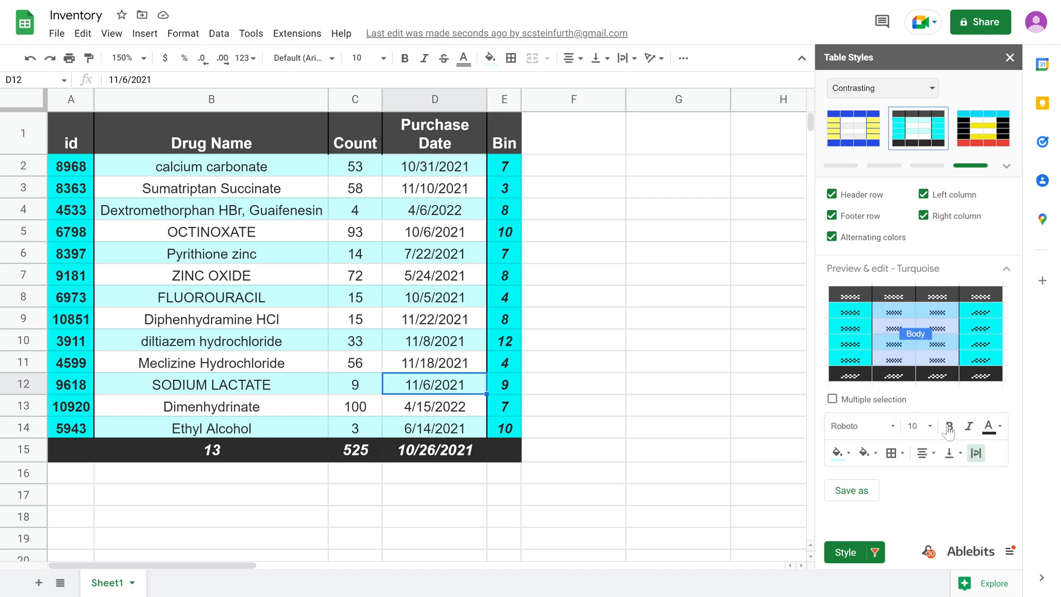
{"action": "mouse_move", "coordinate": [949, 453]}
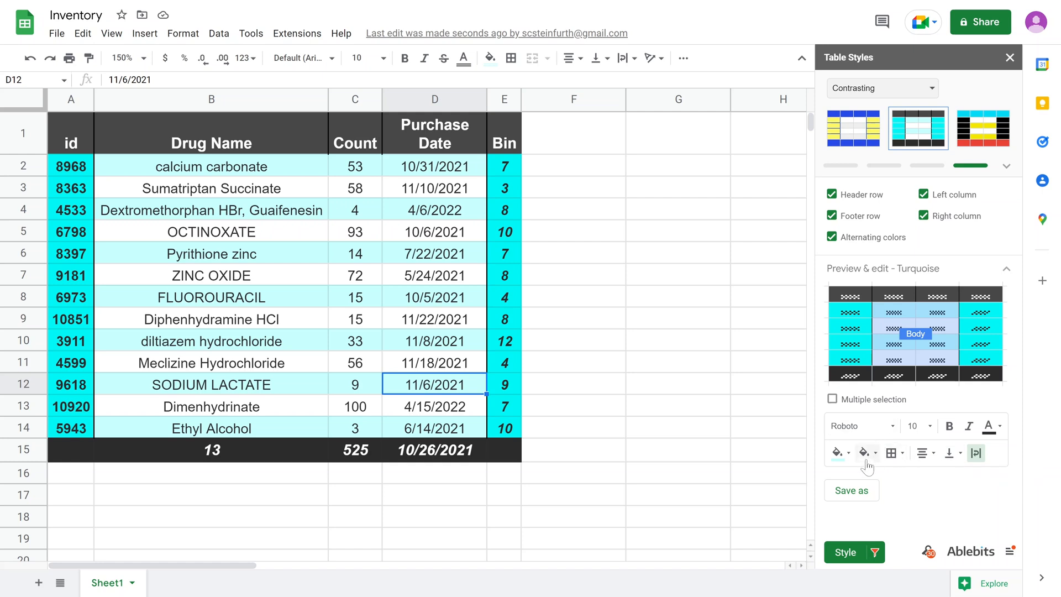
{"action": "mouse_move", "coordinate": [861, 465]}
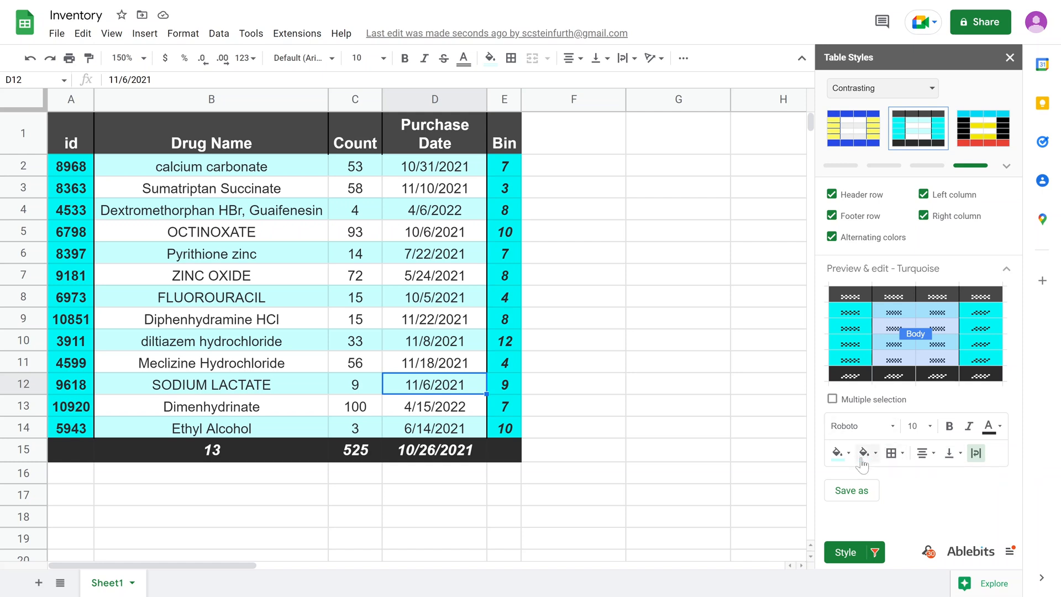
{"action": "left_click", "coordinate": [874, 453]}
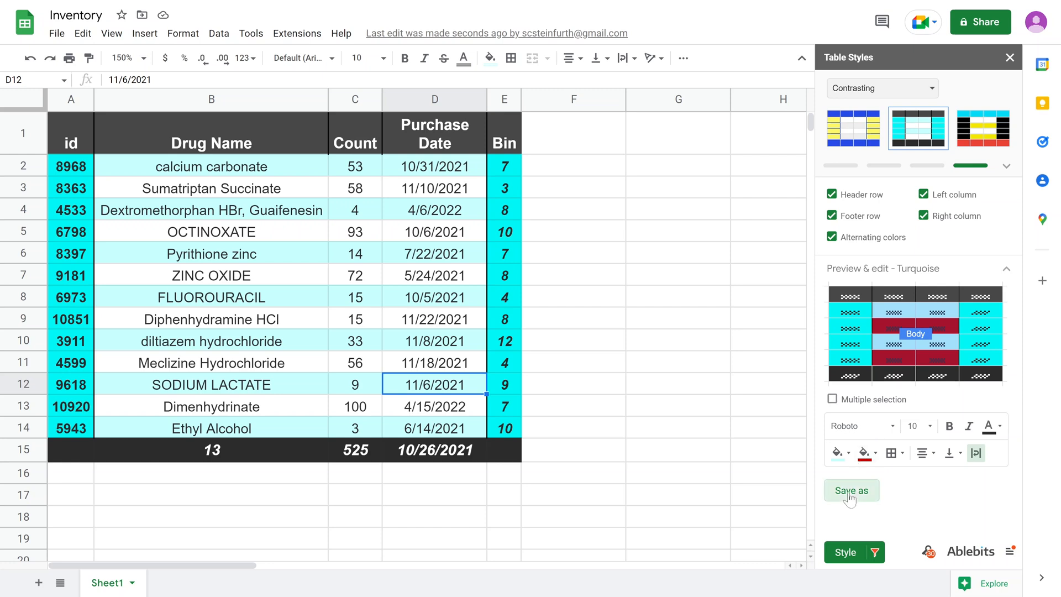
- Save the edited style as 'Red and Aqua' and apply it to the Inventory table
{"action": "left_click", "coordinate": [851, 490]}
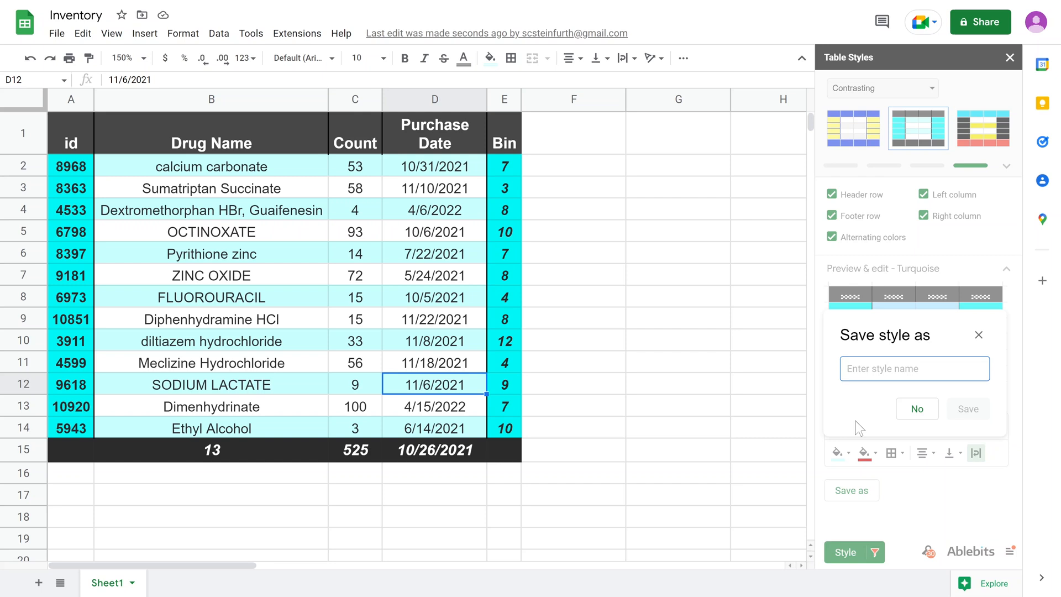
{"action": "type", "text": "Red and"}
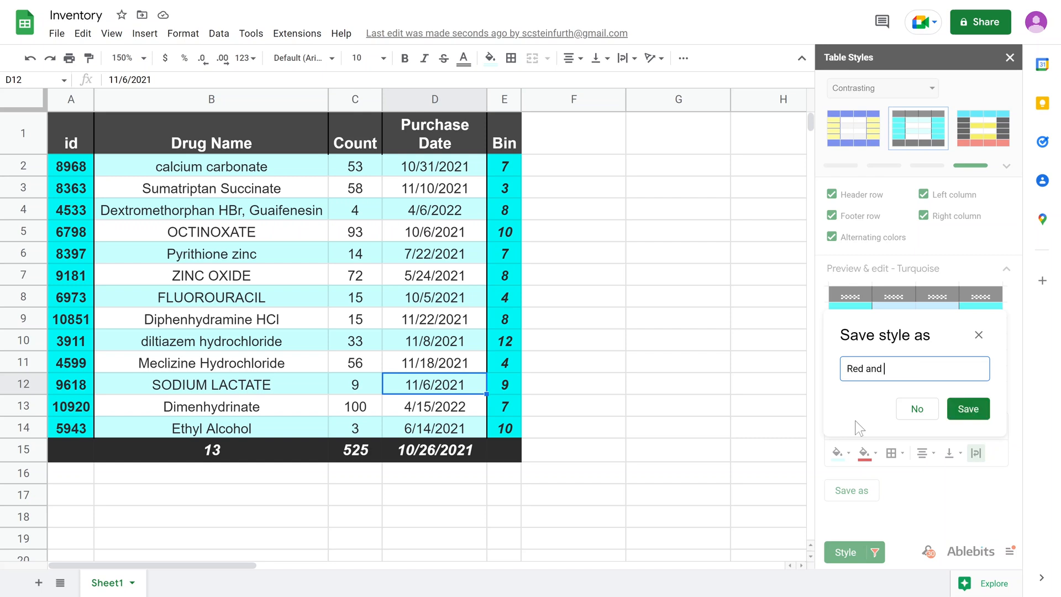
{"action": "type", "text": "Aqua"}
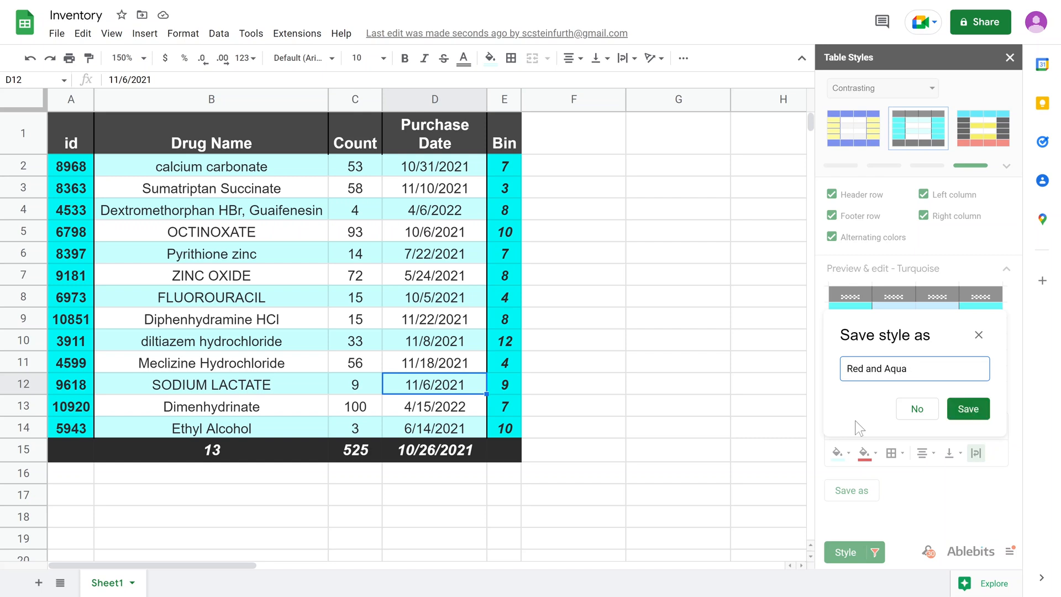
{"action": "left_click", "coordinate": [967, 409]}
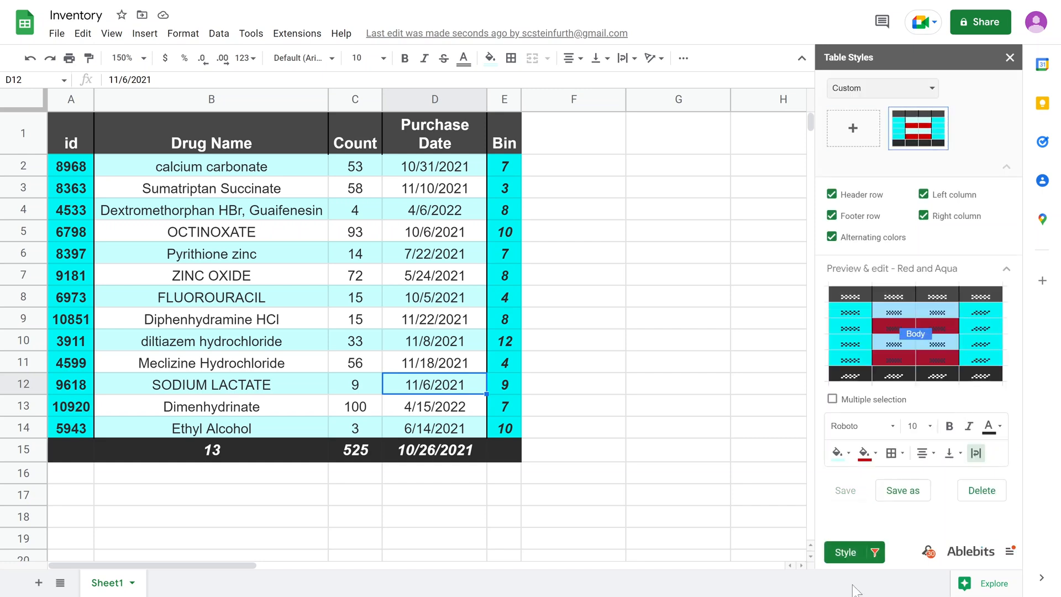
{"action": "left_click", "coordinate": [845, 552]}
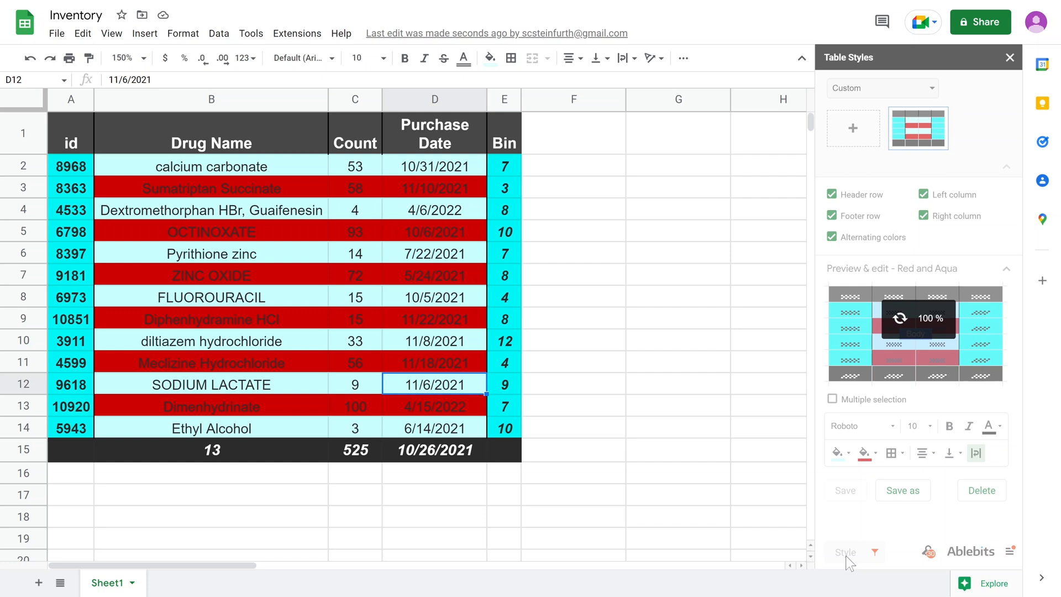
- Start the Power Tools add-on from Extensions, replacing the Table Styles sidebar
{"action": "left_click", "coordinate": [297, 33]}
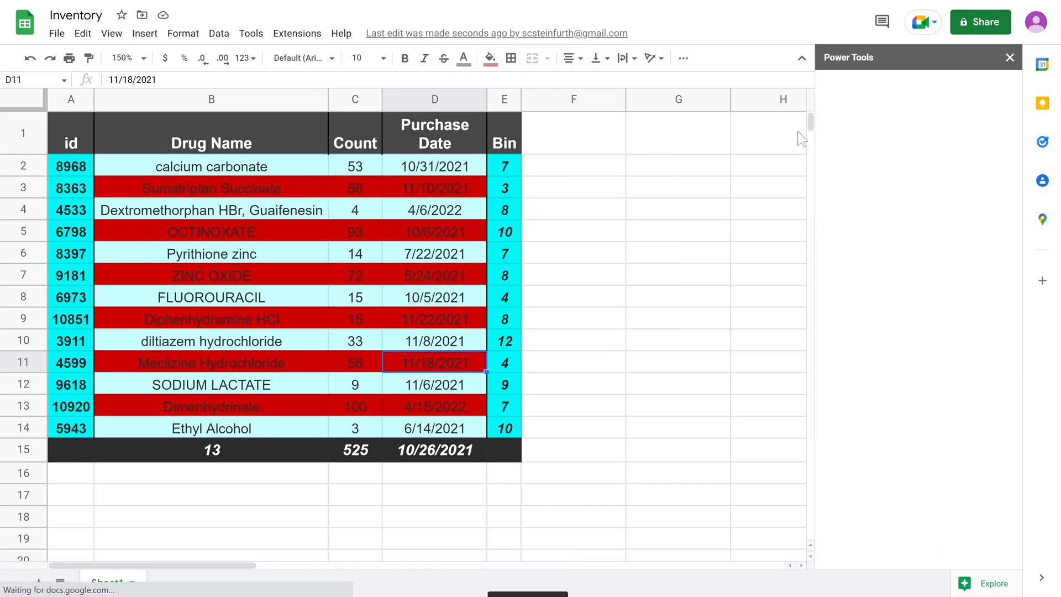
{"action": "left_click", "coordinate": [845, 81]}
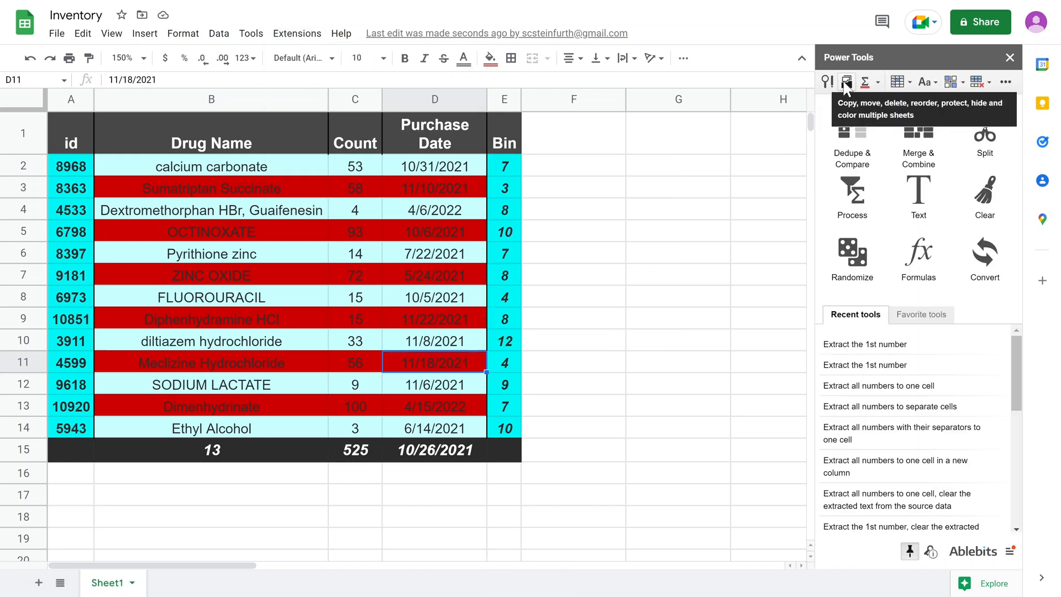